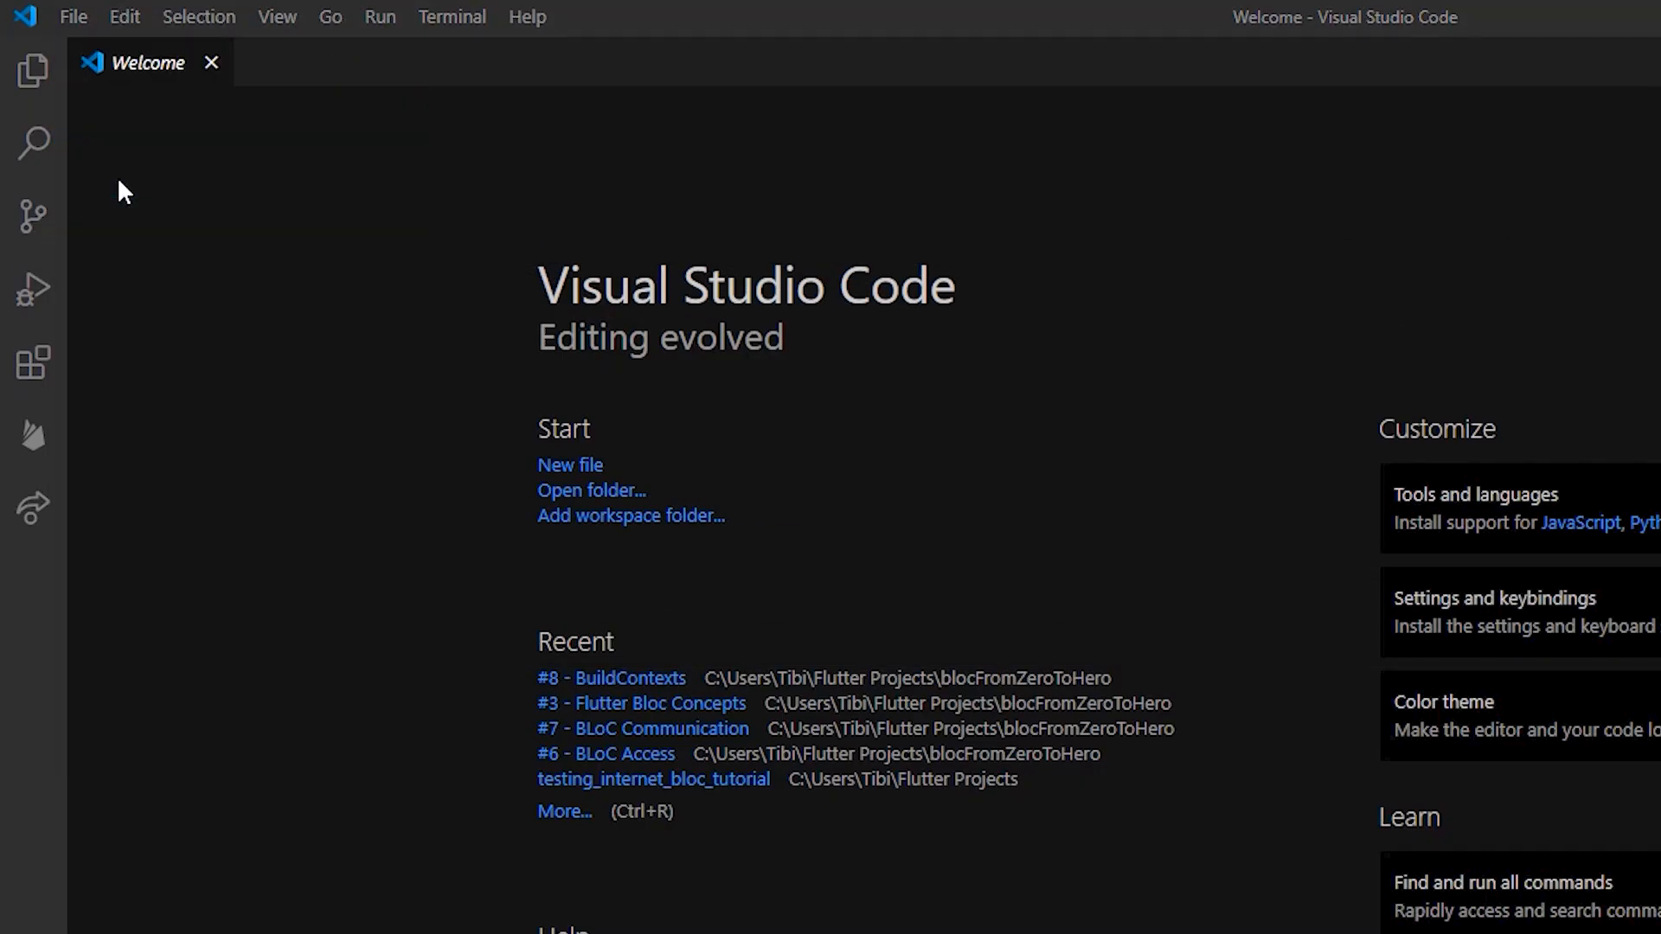
Step: Open the '#8 - BuildContexts' Flutter project folder from the Welcome page
{"action": "left_click", "coordinate": [591, 490]}
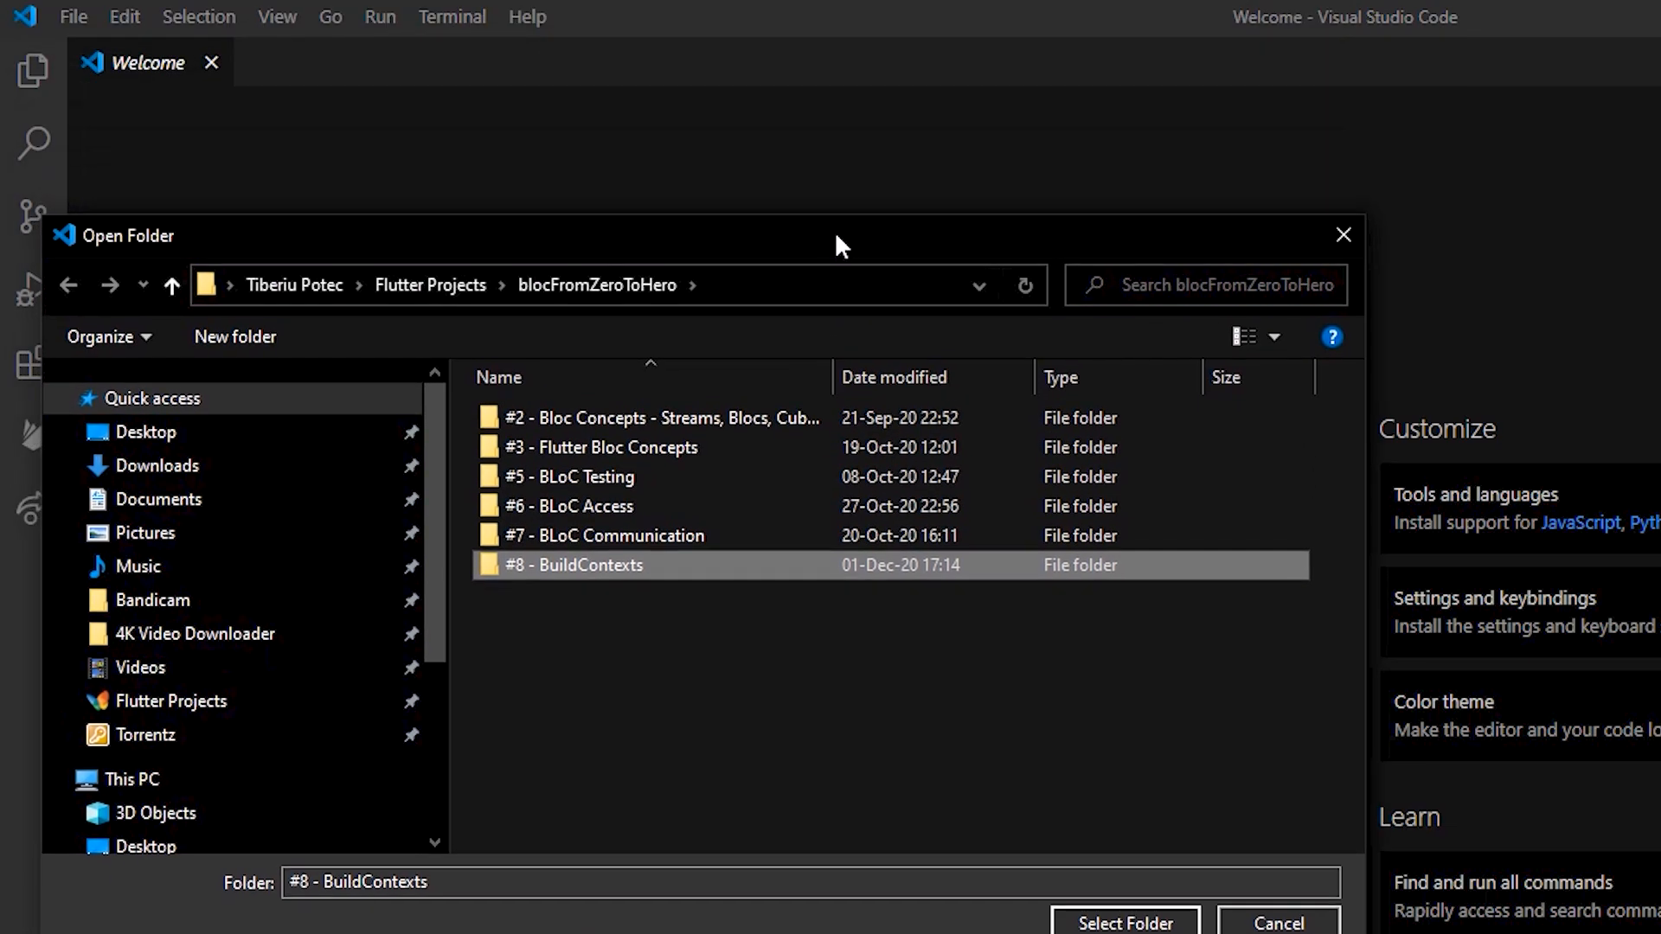
{"action": "left_click", "coordinate": [1125, 923]}
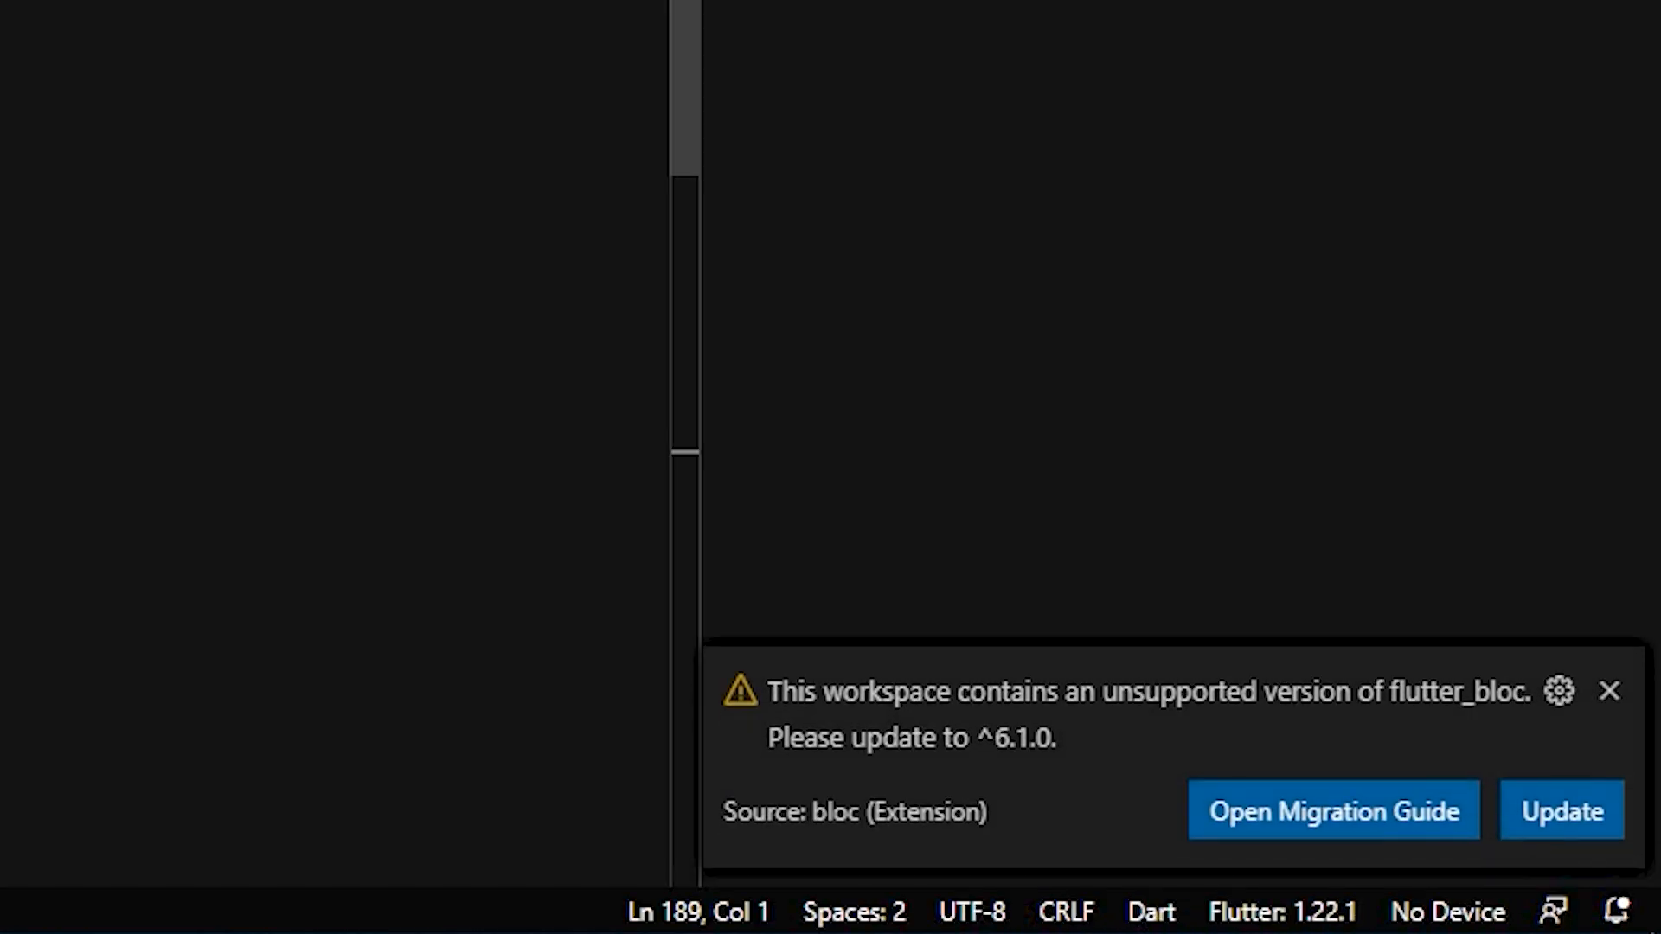
{"action": "mouse_move", "coordinate": [278, 627]}
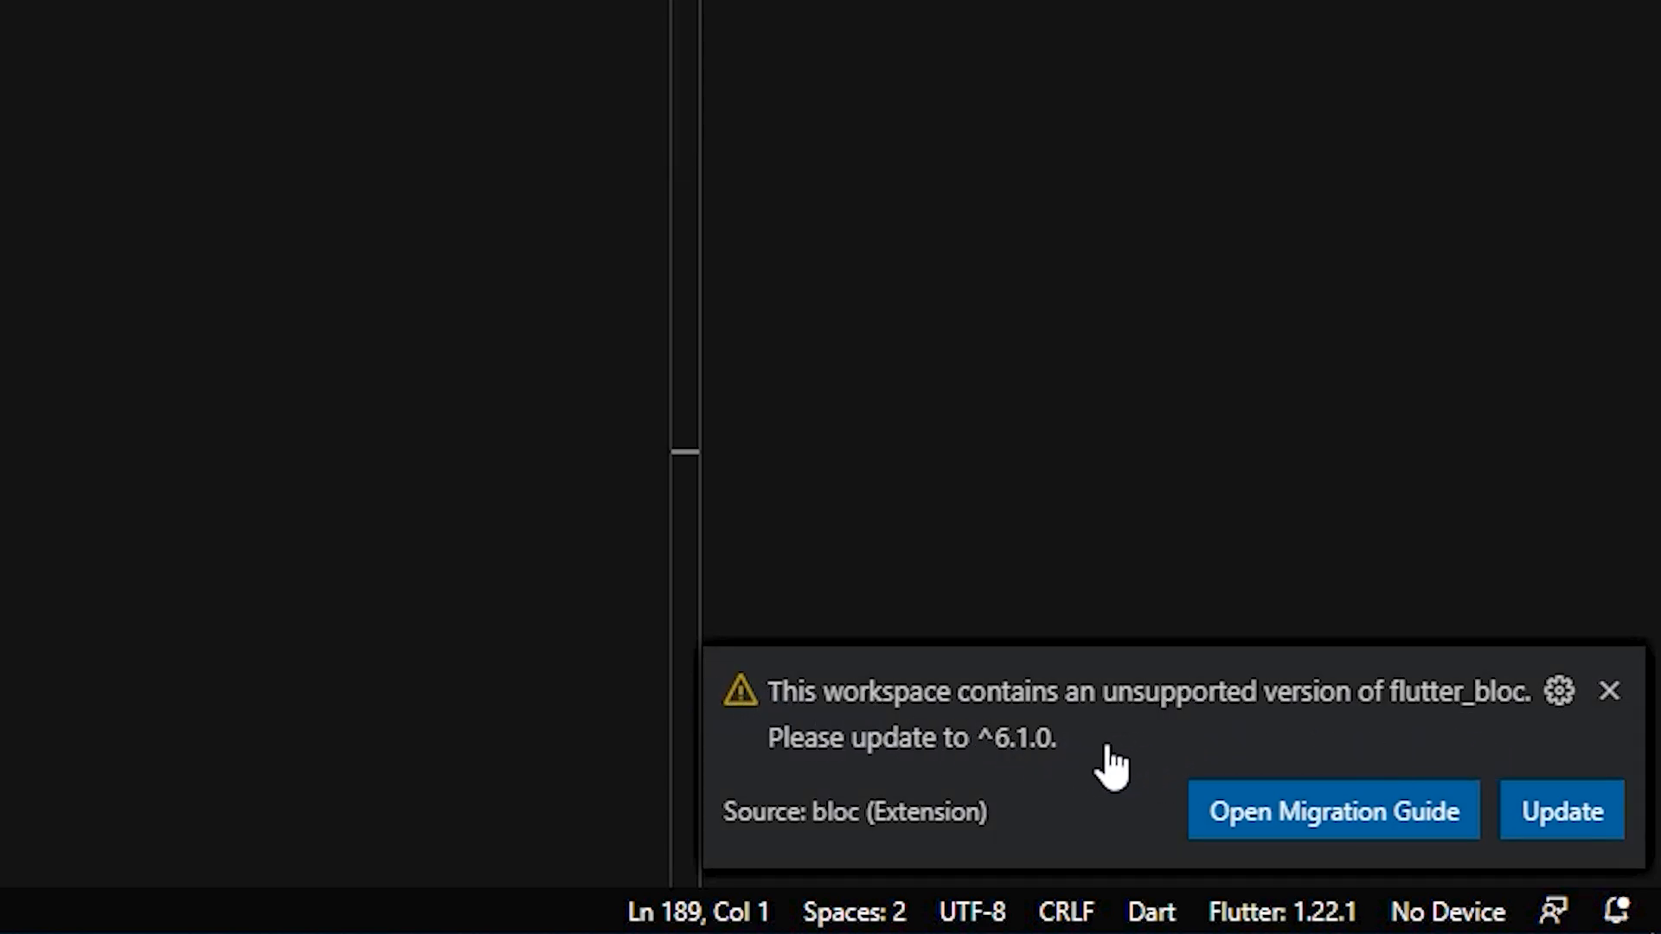
{"action": "mouse_move", "coordinate": [1268, 726]}
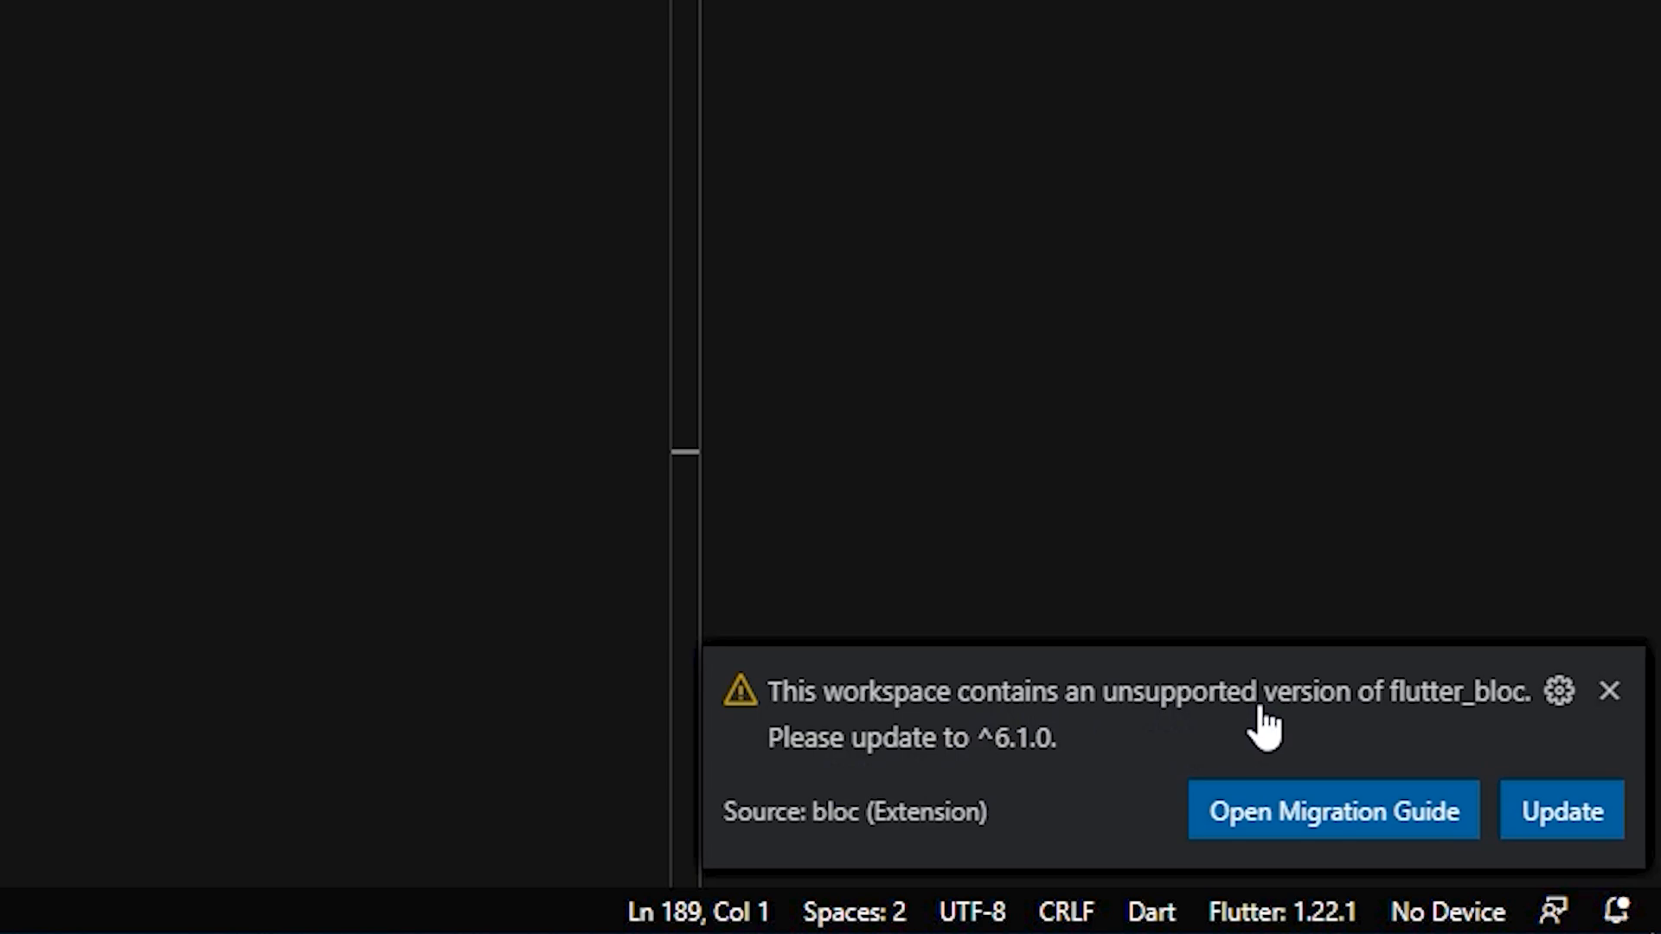
{"action": "mouse_move", "coordinate": [1118, 768]}
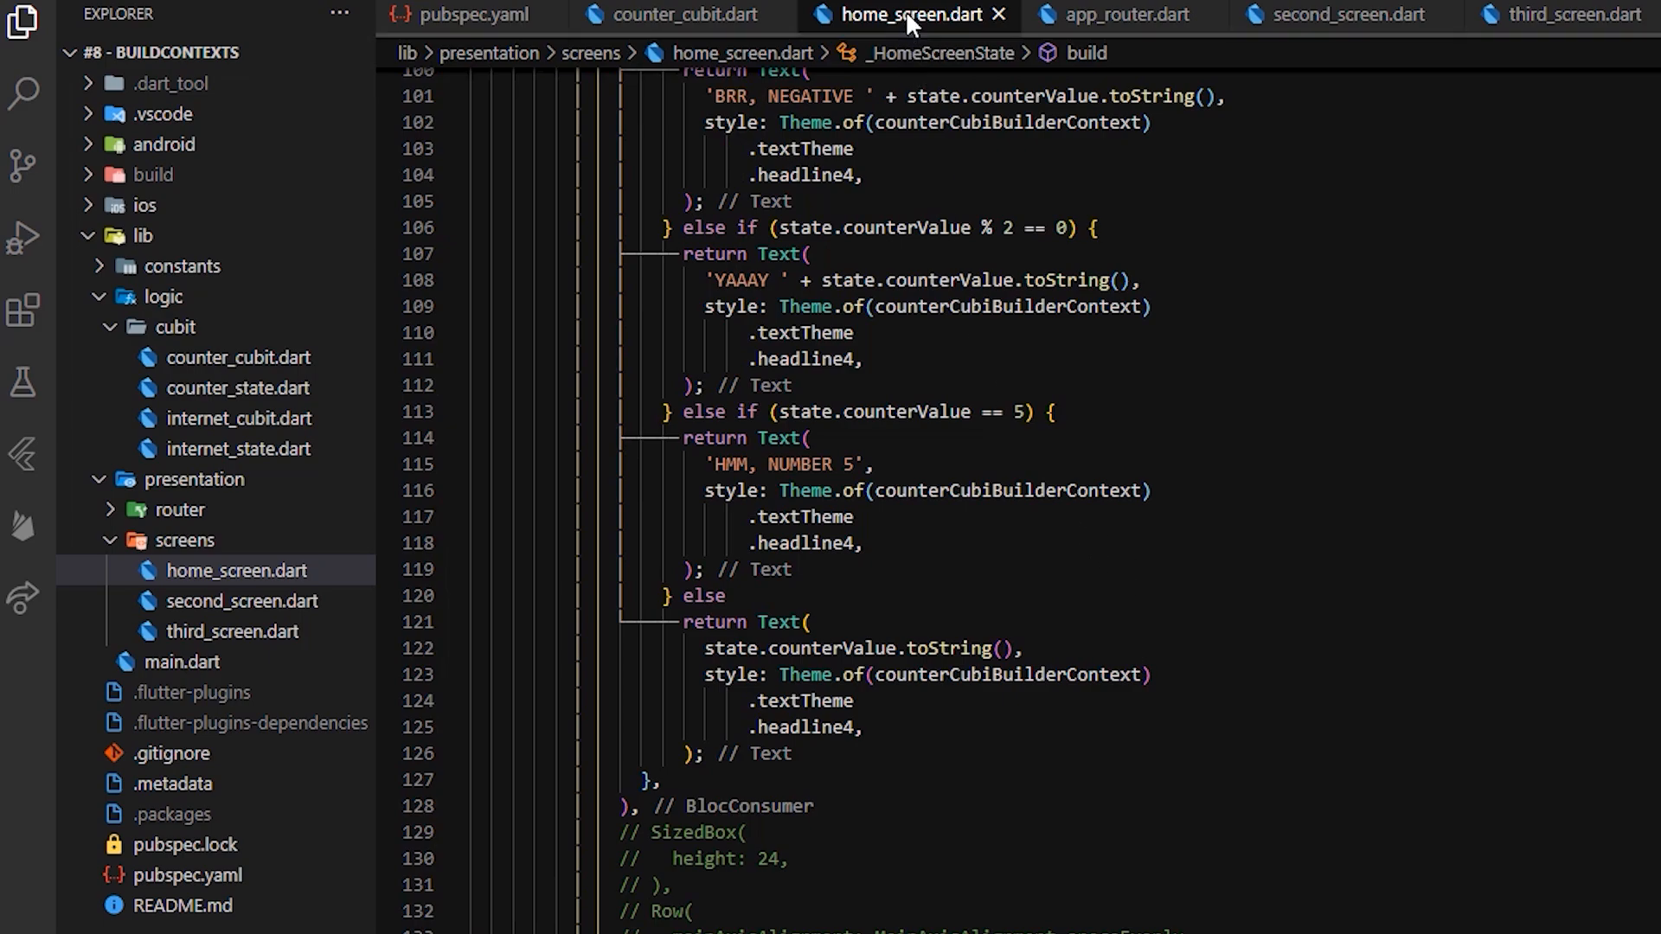
Step: Close home_screen.dart and change flutter_bloc in pubspec.yaml from ^6.0.5 to ^6.1.0
{"action": "left_click", "coordinate": [996, 15]}
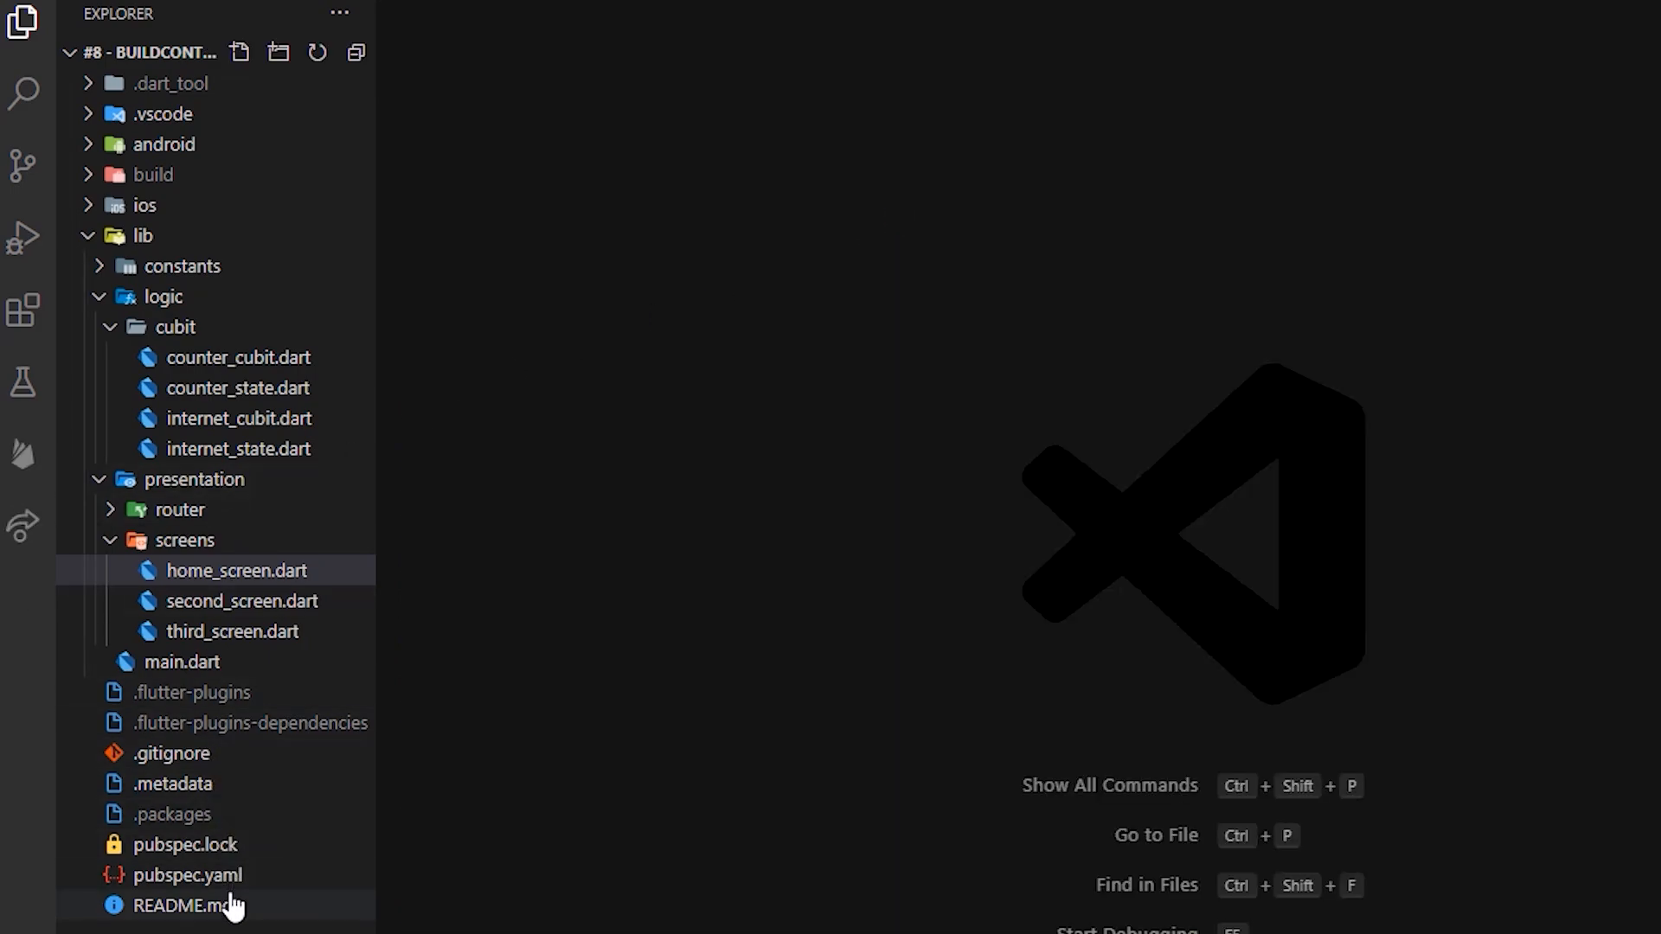
{"action": "left_click", "coordinate": [190, 873]}
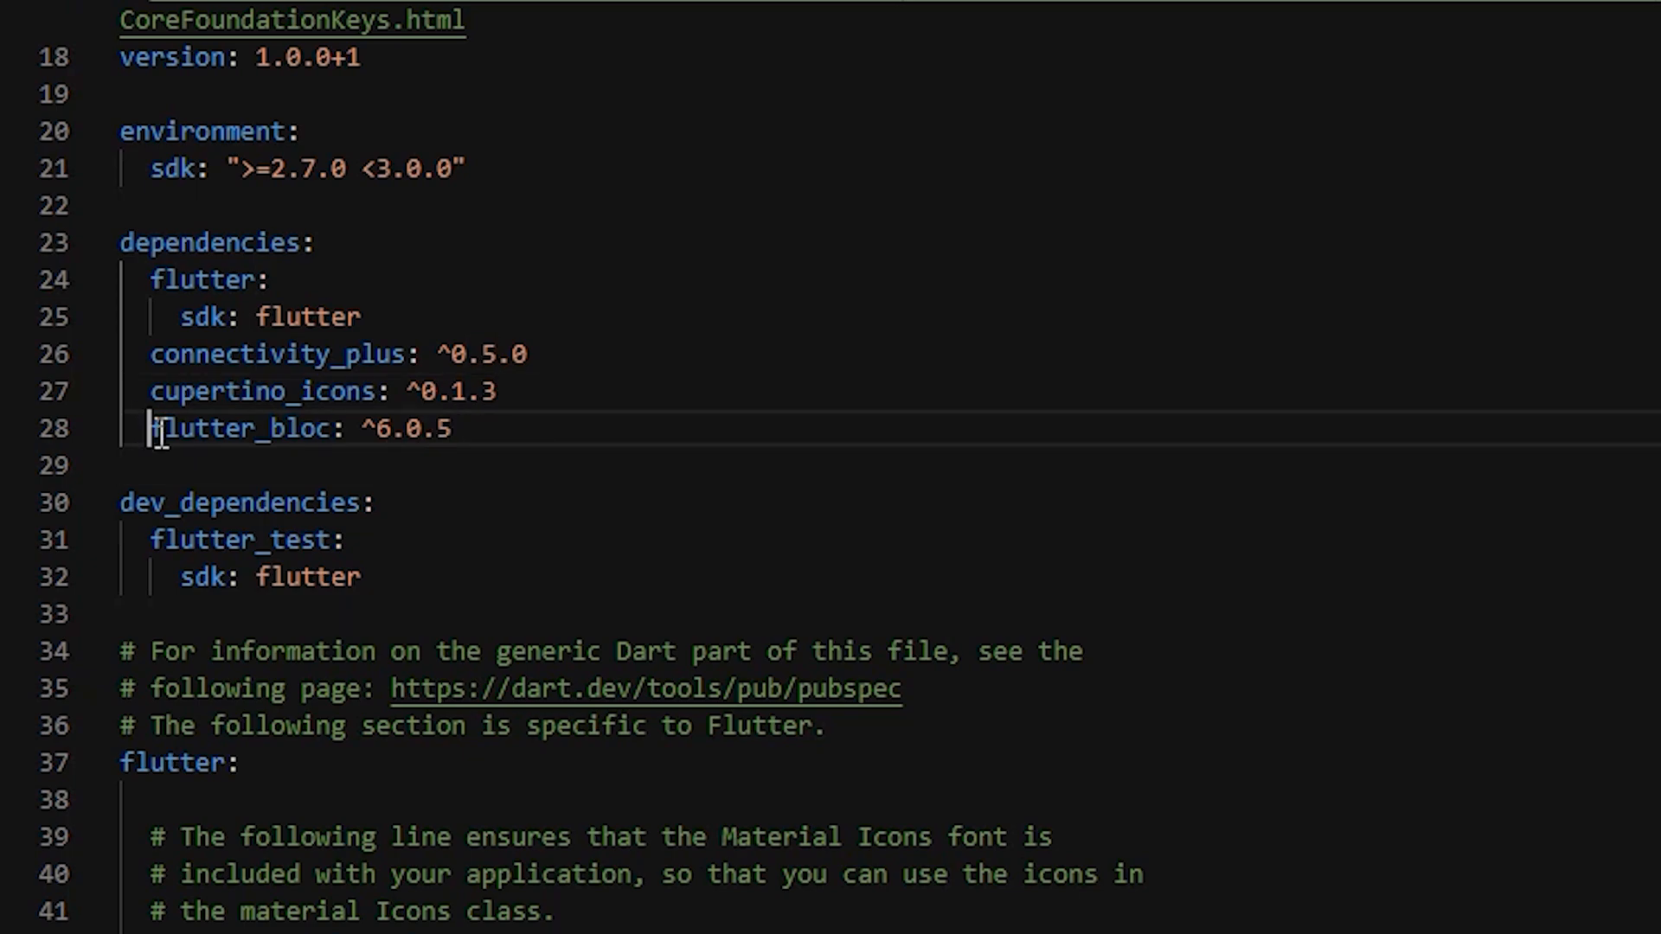
{"action": "key", "text": "BackSpace"}
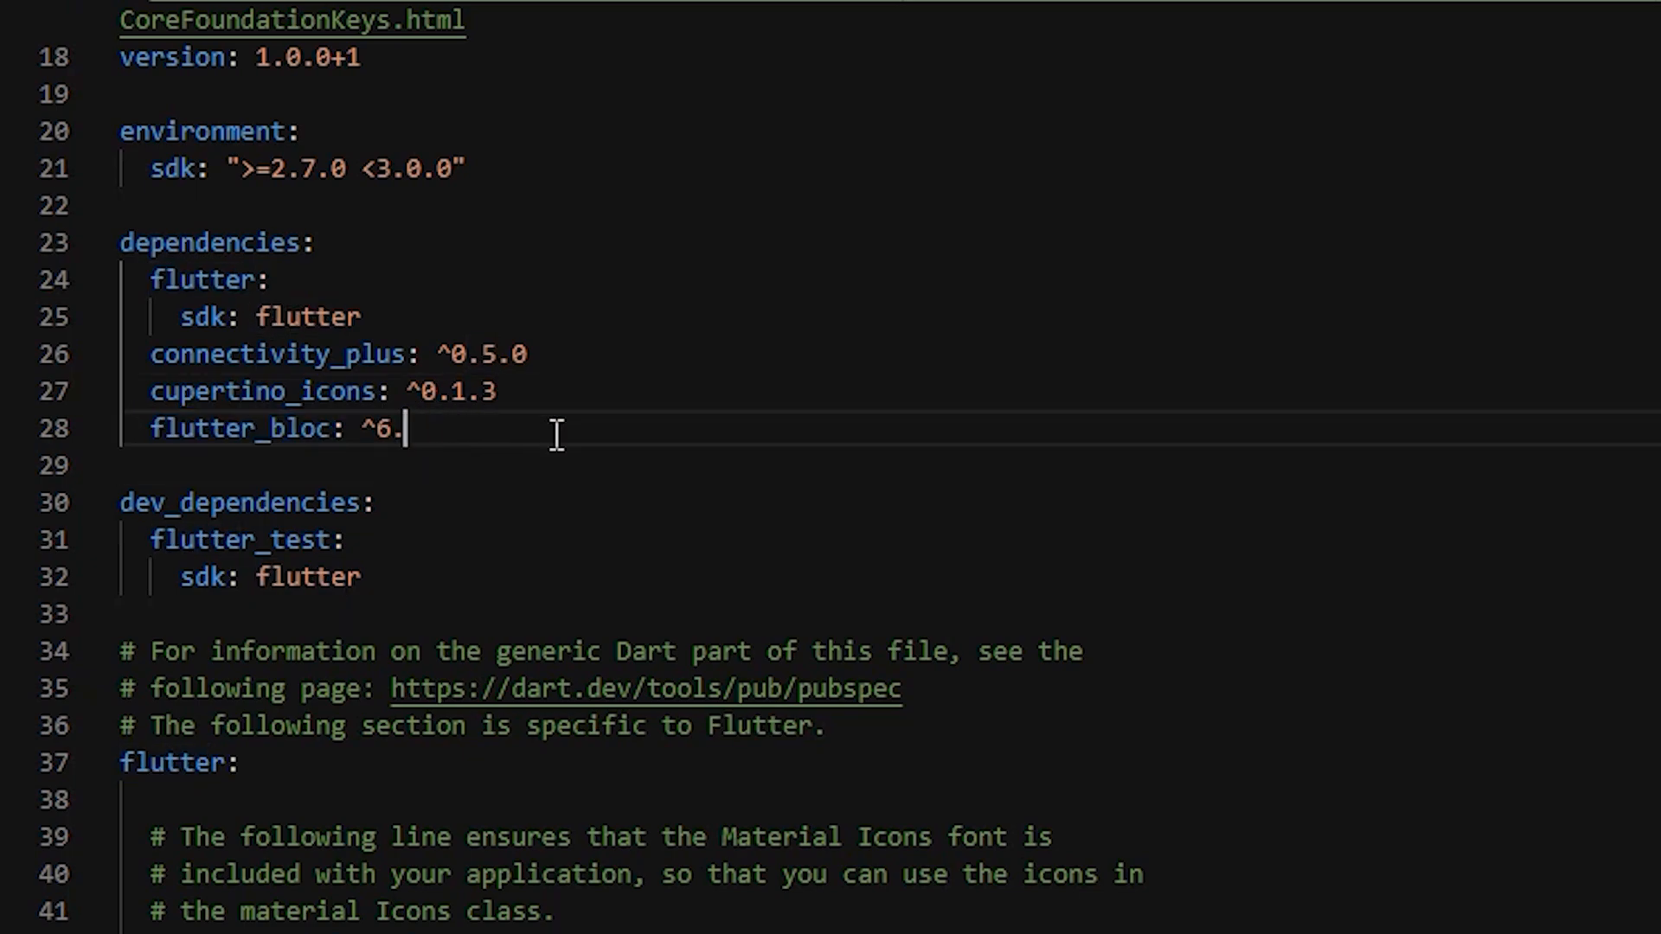
{"action": "type", "text": "1.0"}
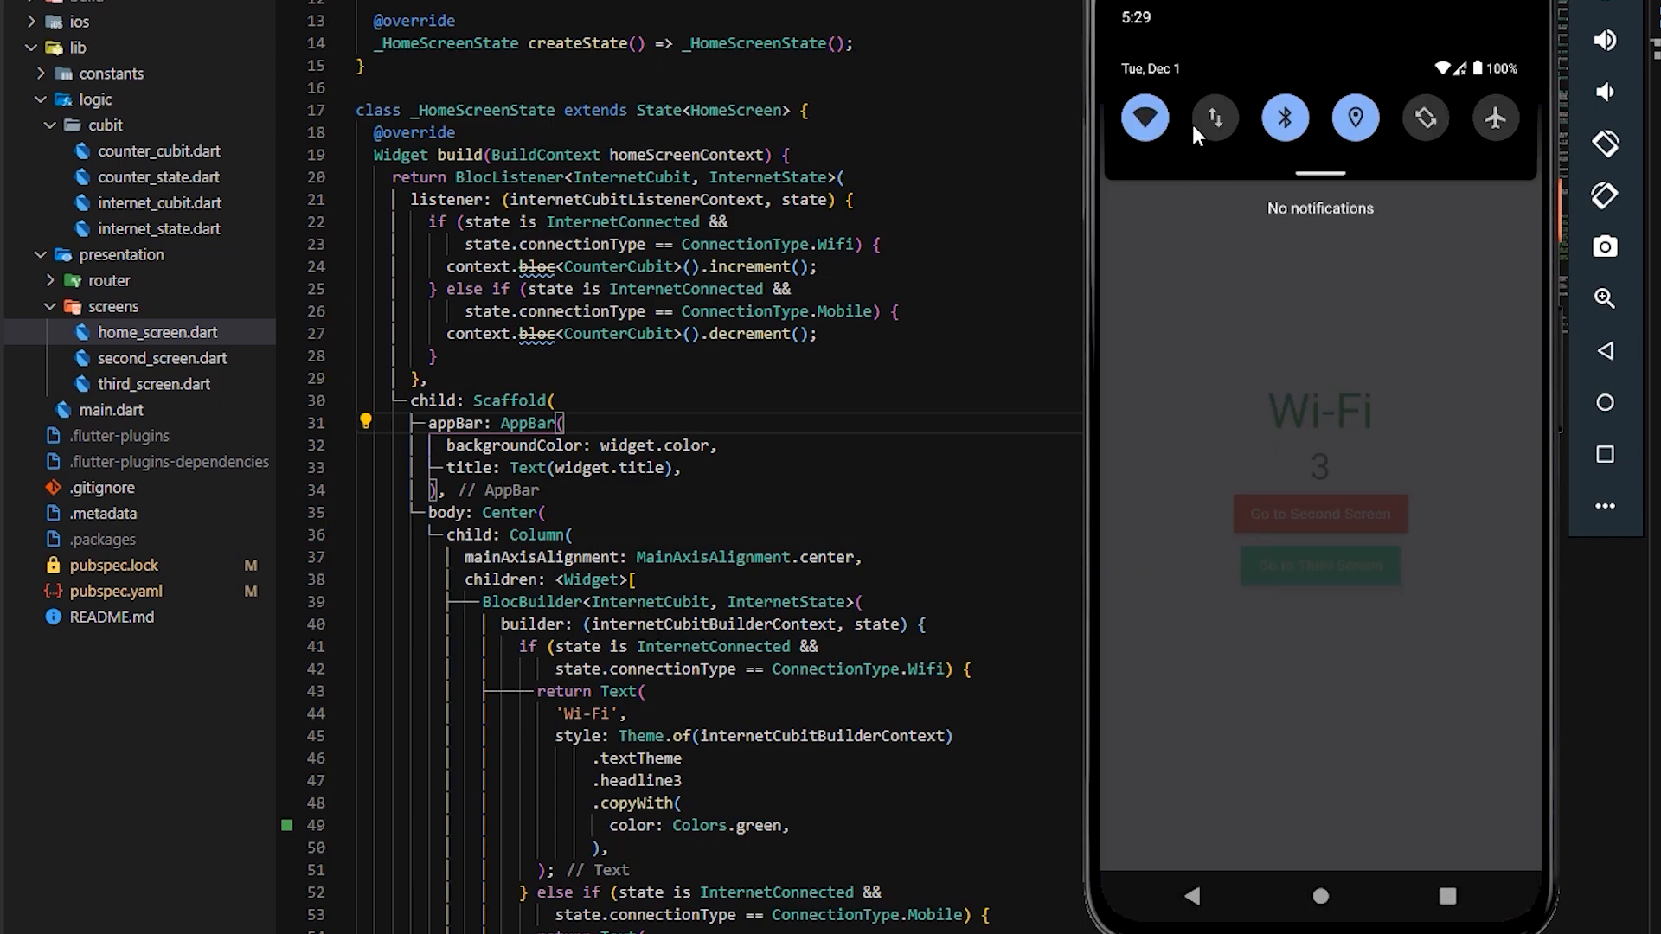
Step: Toggle off the emulator's Wi-Fi and mobile data in Quick Settings
{"action": "left_click", "coordinate": [1144, 118]}
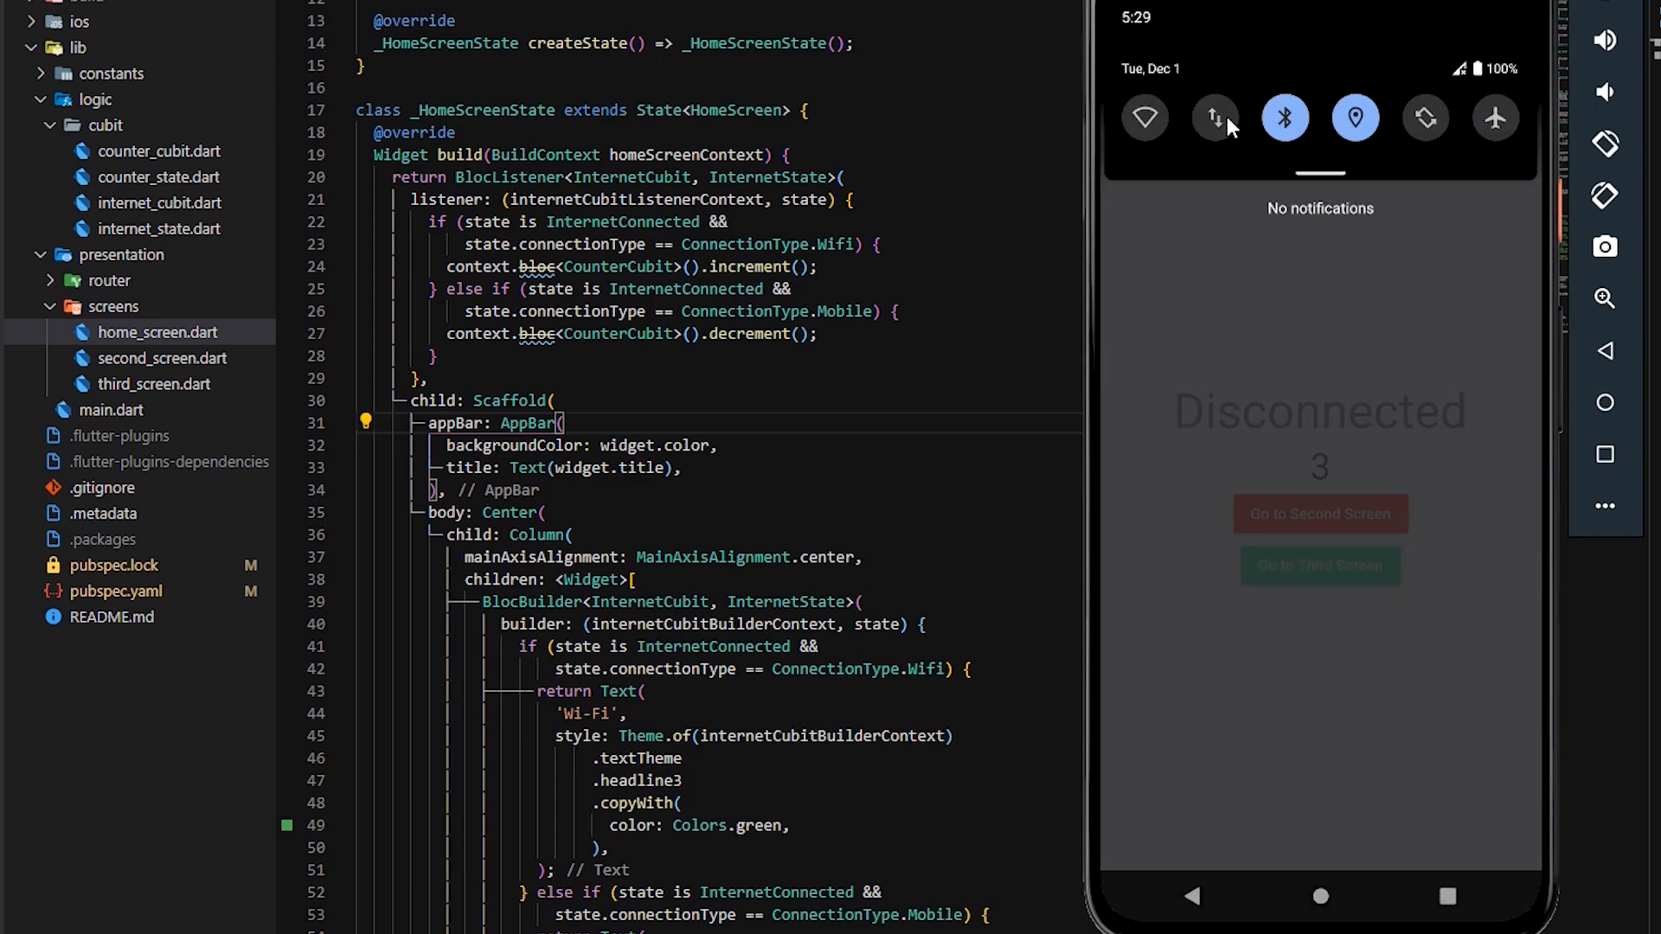
{"action": "left_click", "coordinate": [1214, 118]}
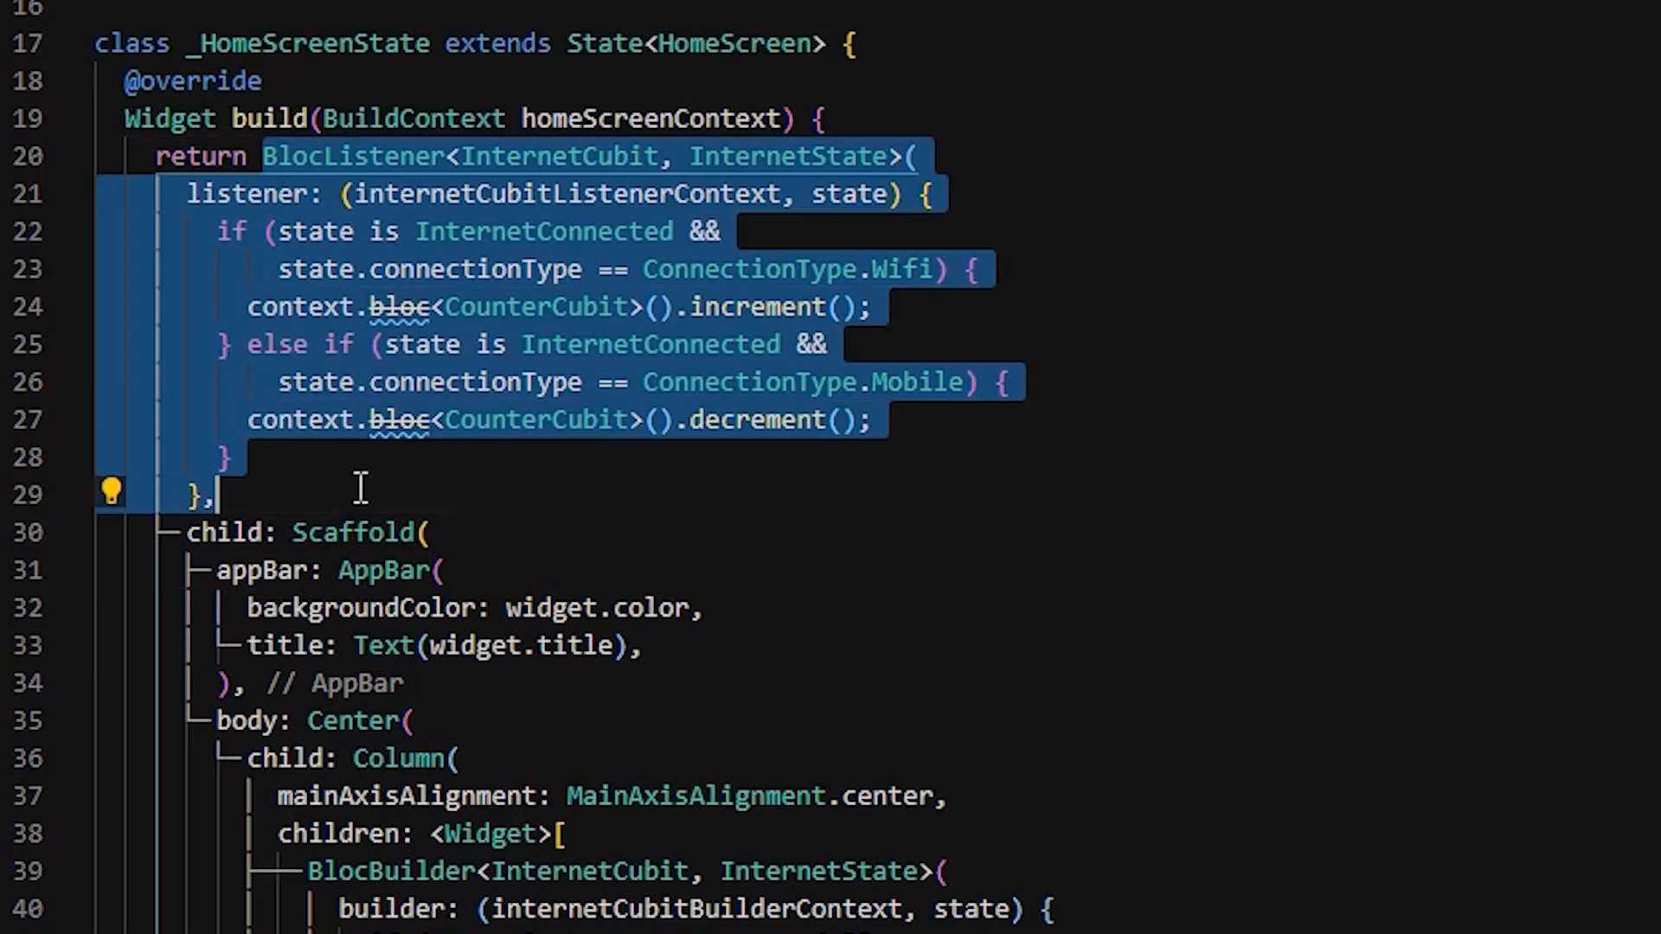
Step: Uncomment the SizedBox and the Row of increment and decrement buttons in home_screen.dart
{"action": "left_click", "coordinate": [721, 419]}
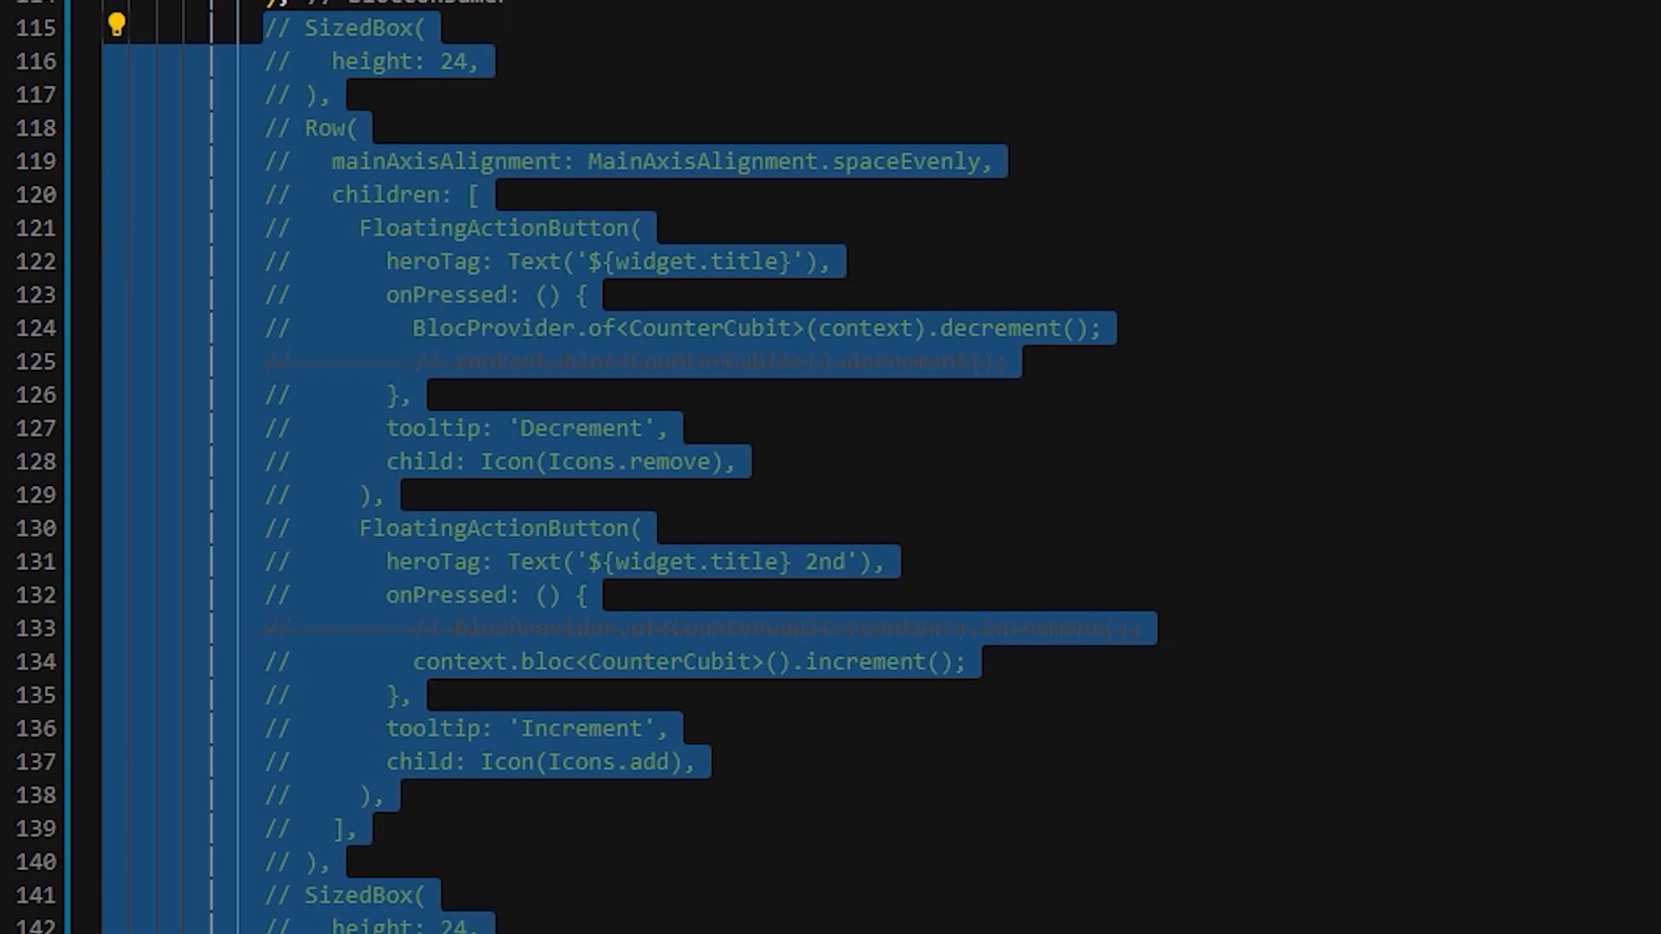
{"action": "key", "text": "ctrl+/"}
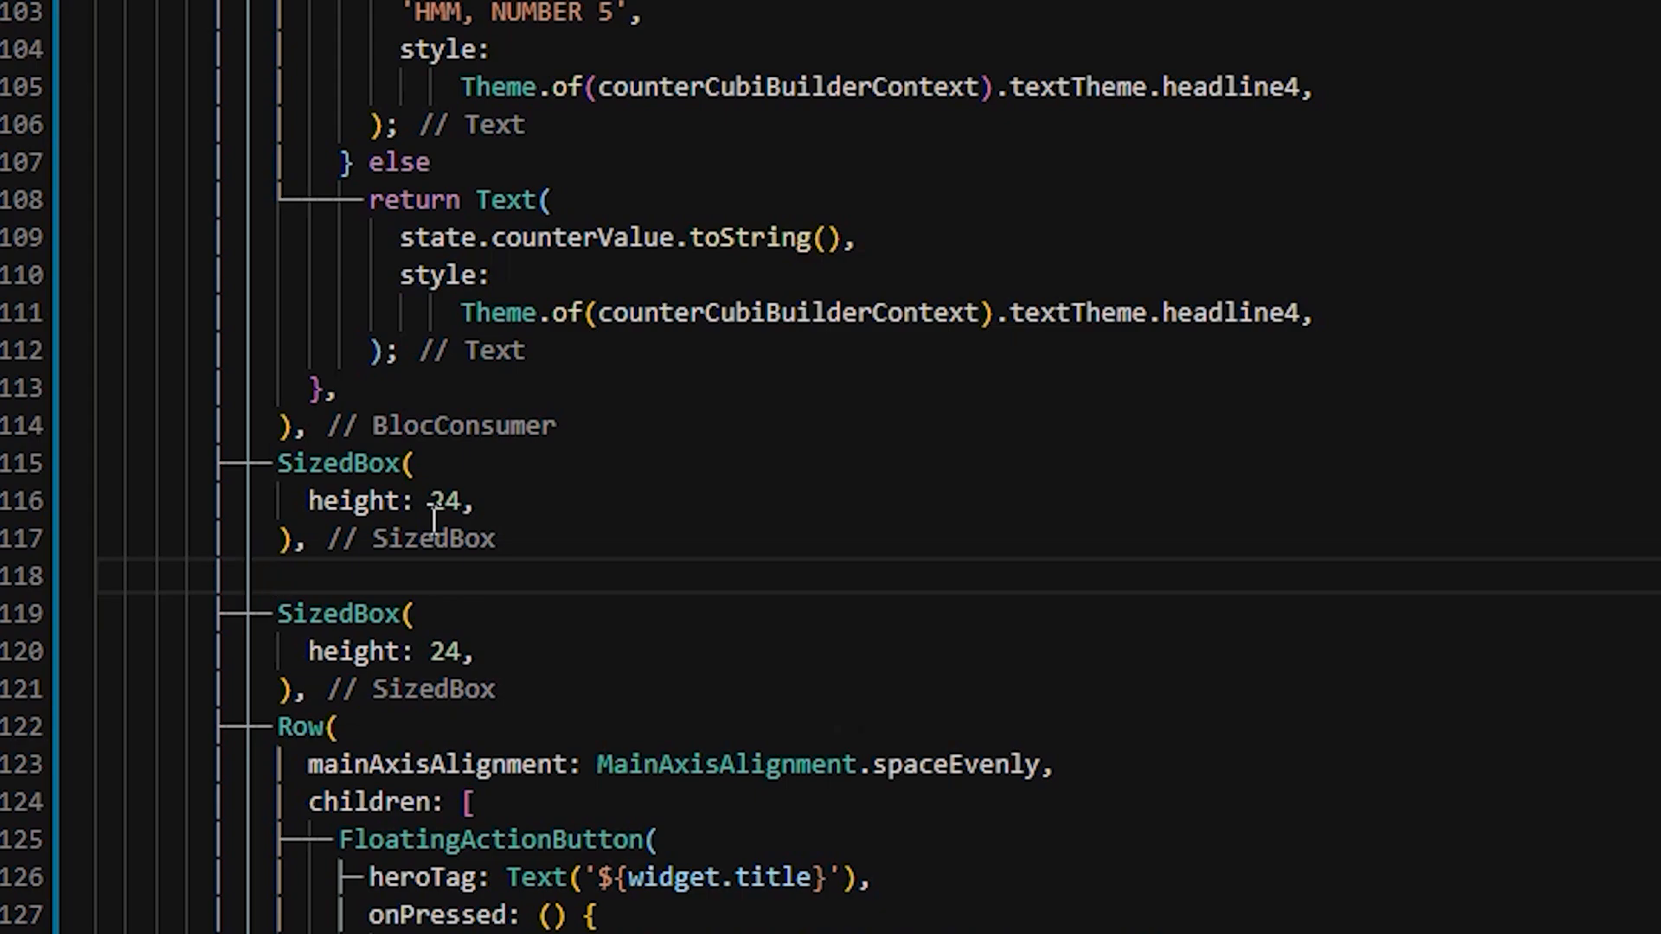
Step: Add a Builder with 'Counter: ' + 'Internet: ' Text and counterState = context.watch<CounterCubit>().state
{"action": "type", "text": "Text("}
{"action": "type", "text": "'C',"}
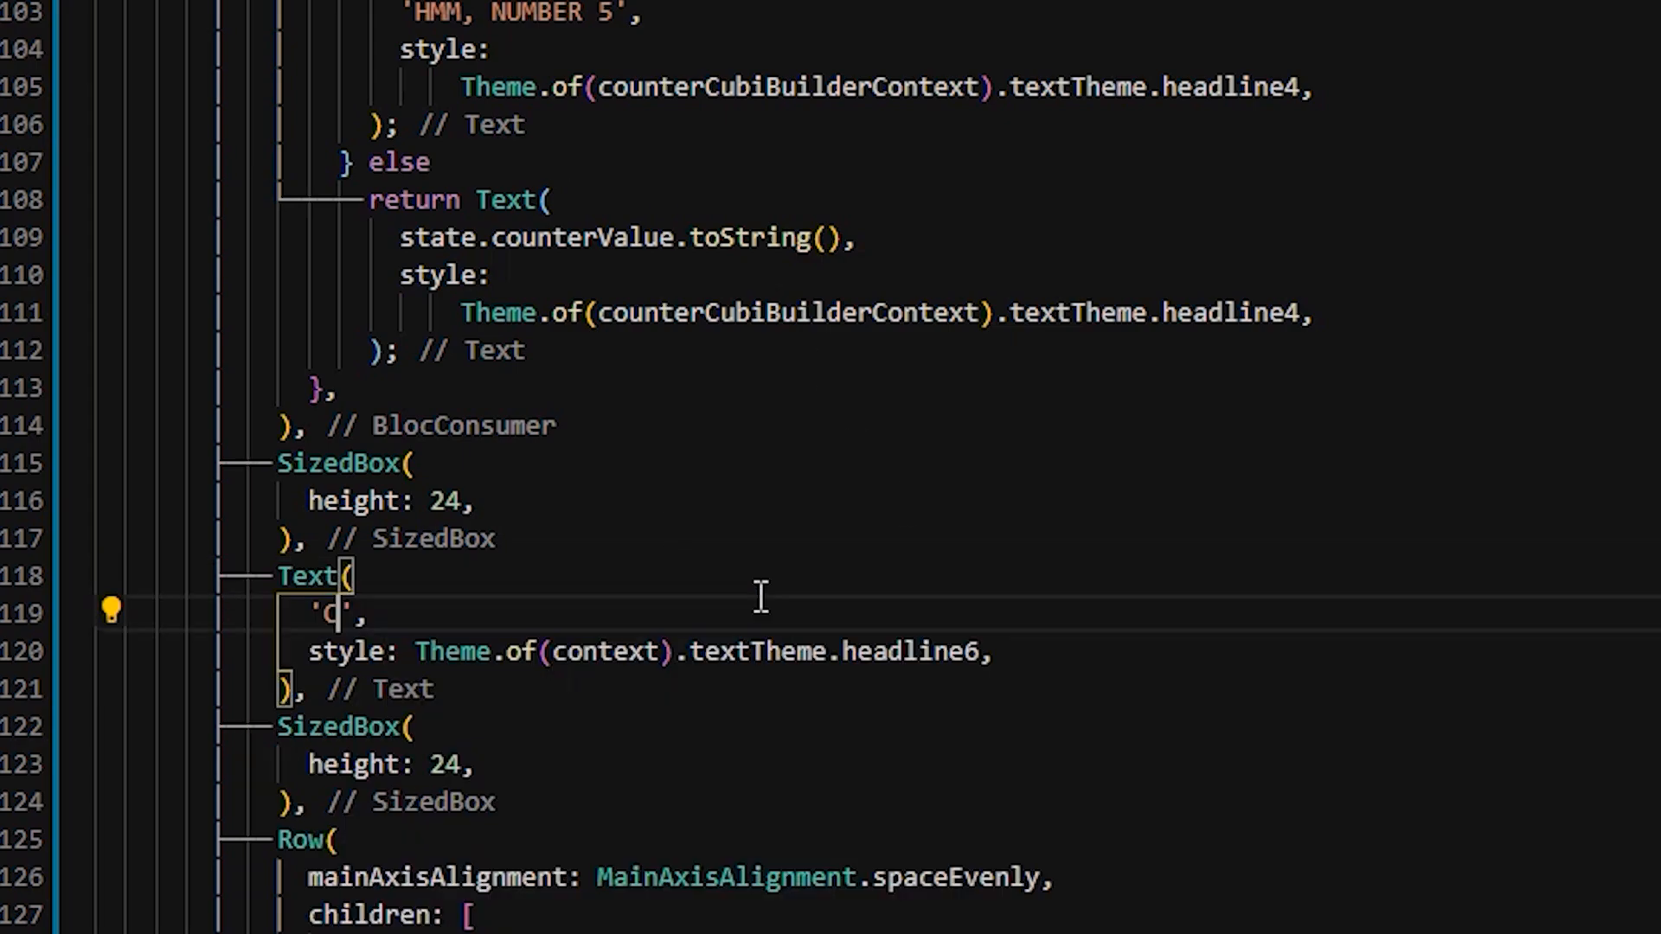
{"action": "type", "text": "ounter: ' + 'Internet:"}
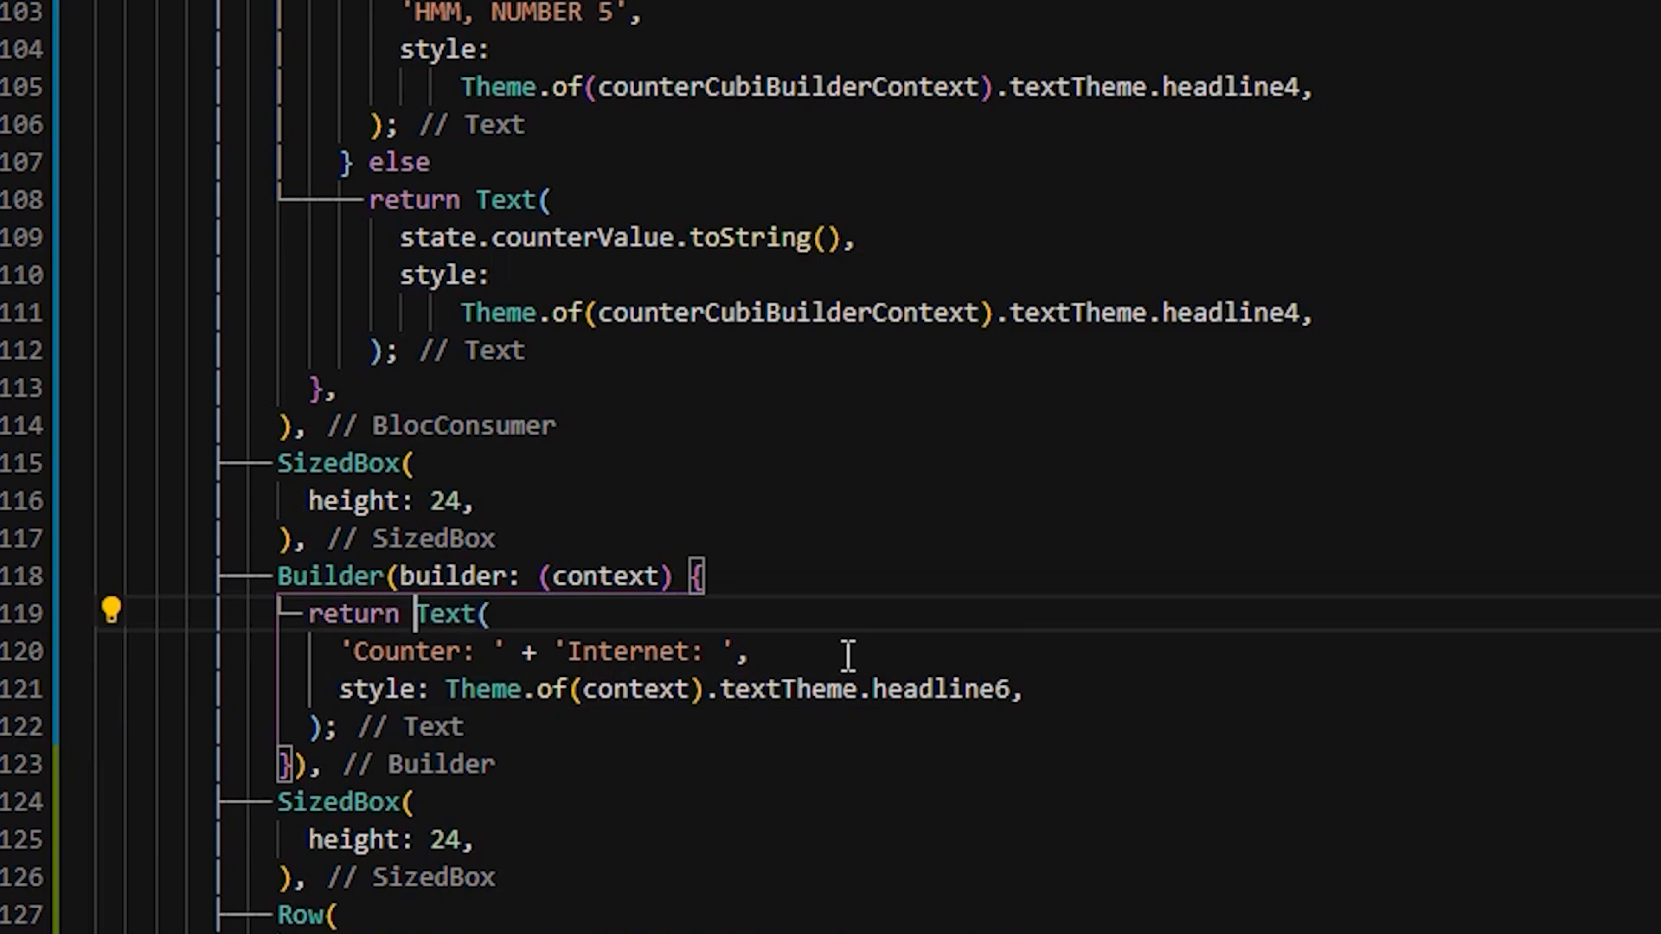
{"action": "type", "text": "final counterState = context."}
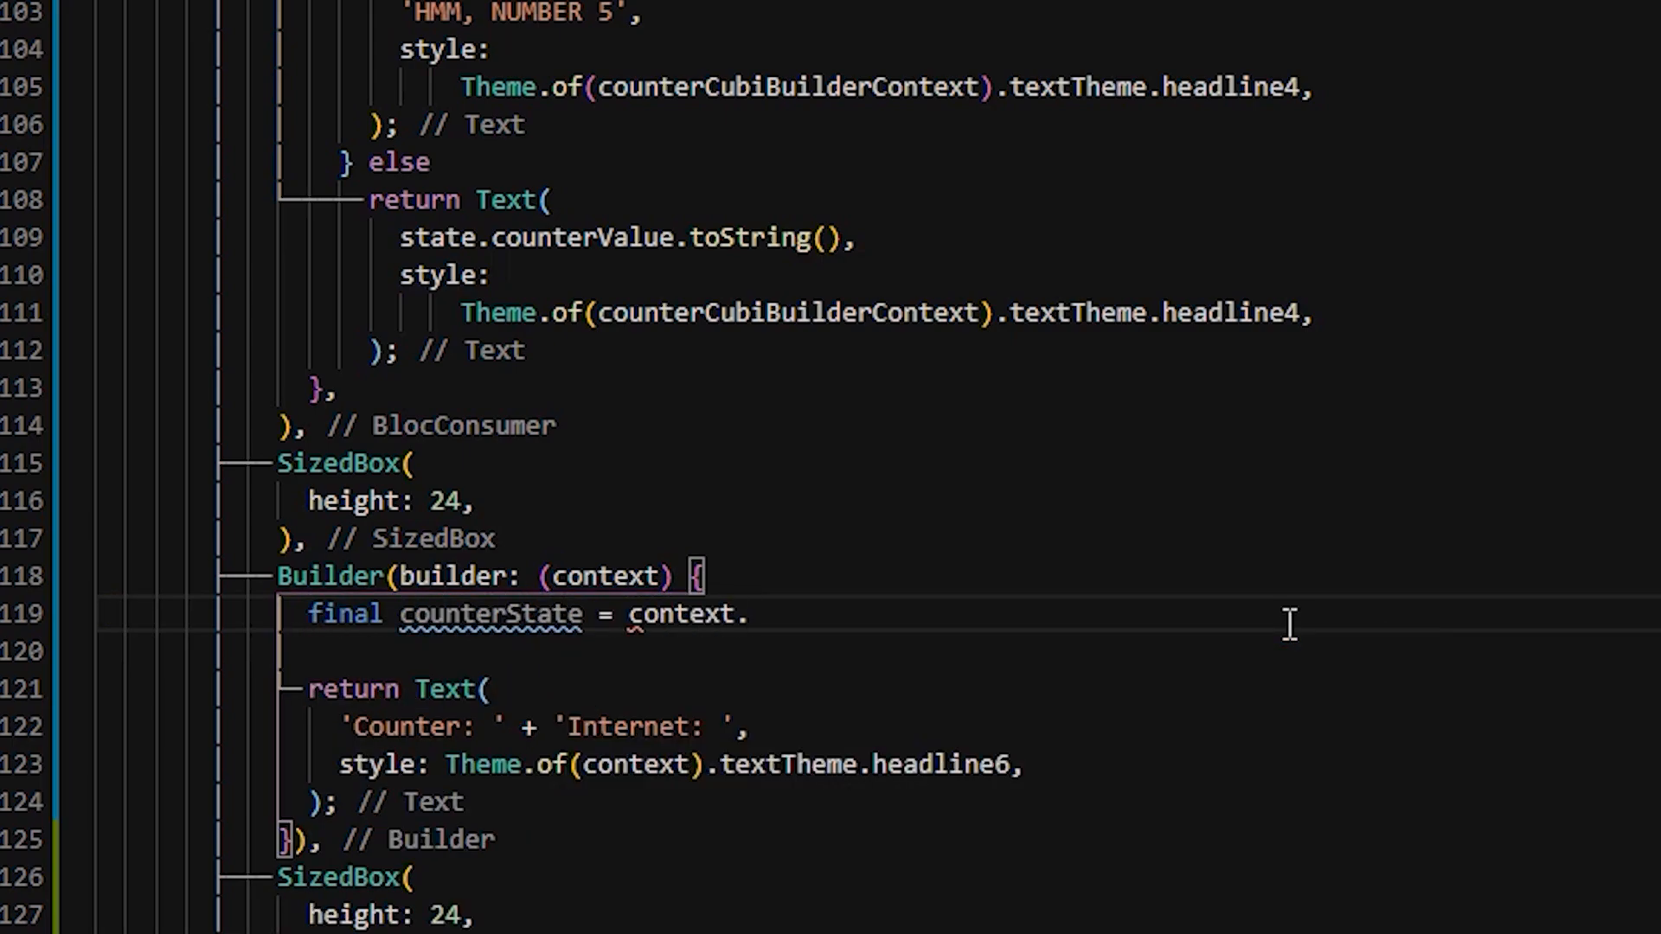
{"action": "type", "text": ".watch<CounterCubit>().state;"}
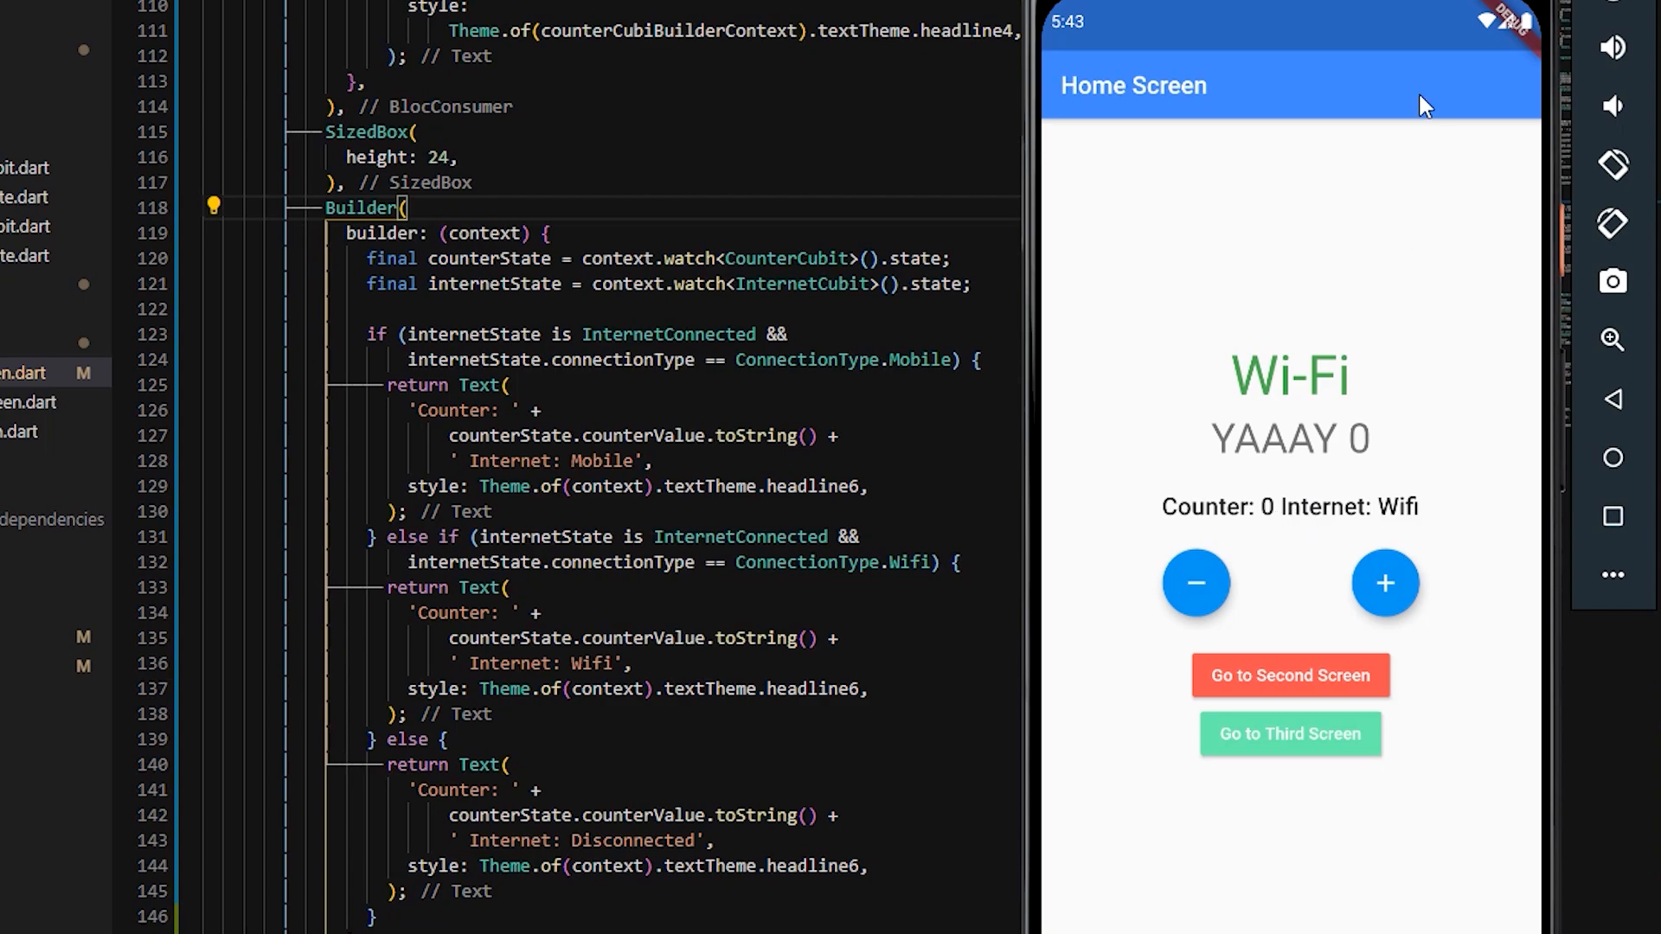
Step: Tap + and − while toggling connectivity, watching the Builder text update to counter 2
{"action": "left_click", "coordinate": [1384, 582]}
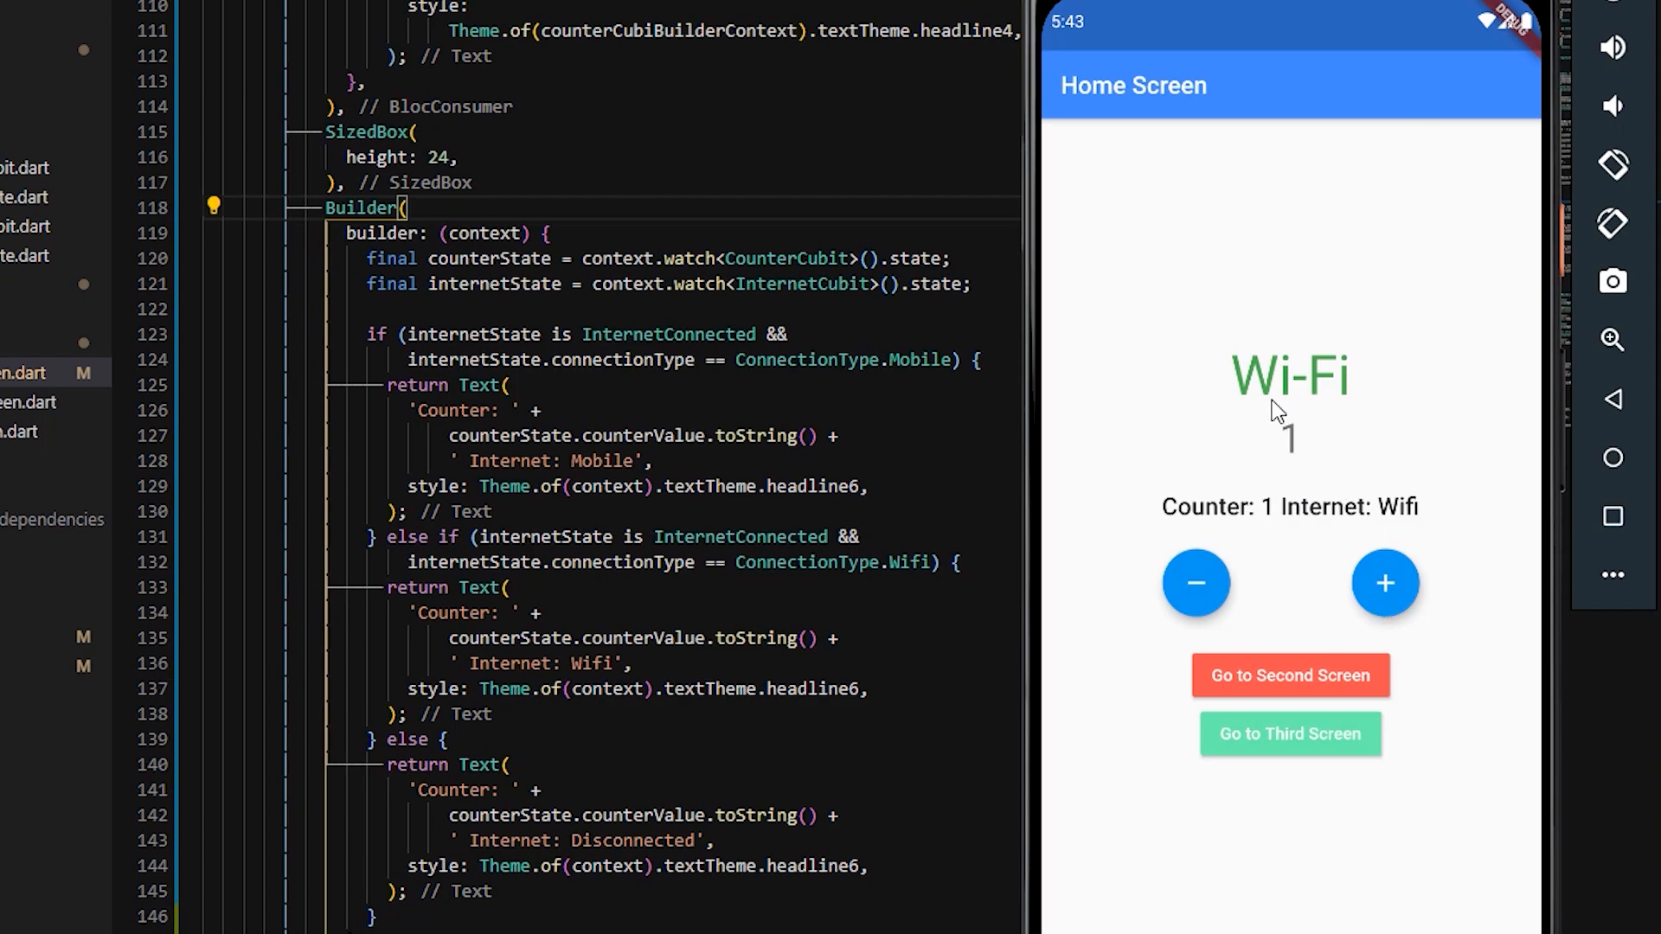
{"action": "left_click", "coordinate": [1384, 582]}
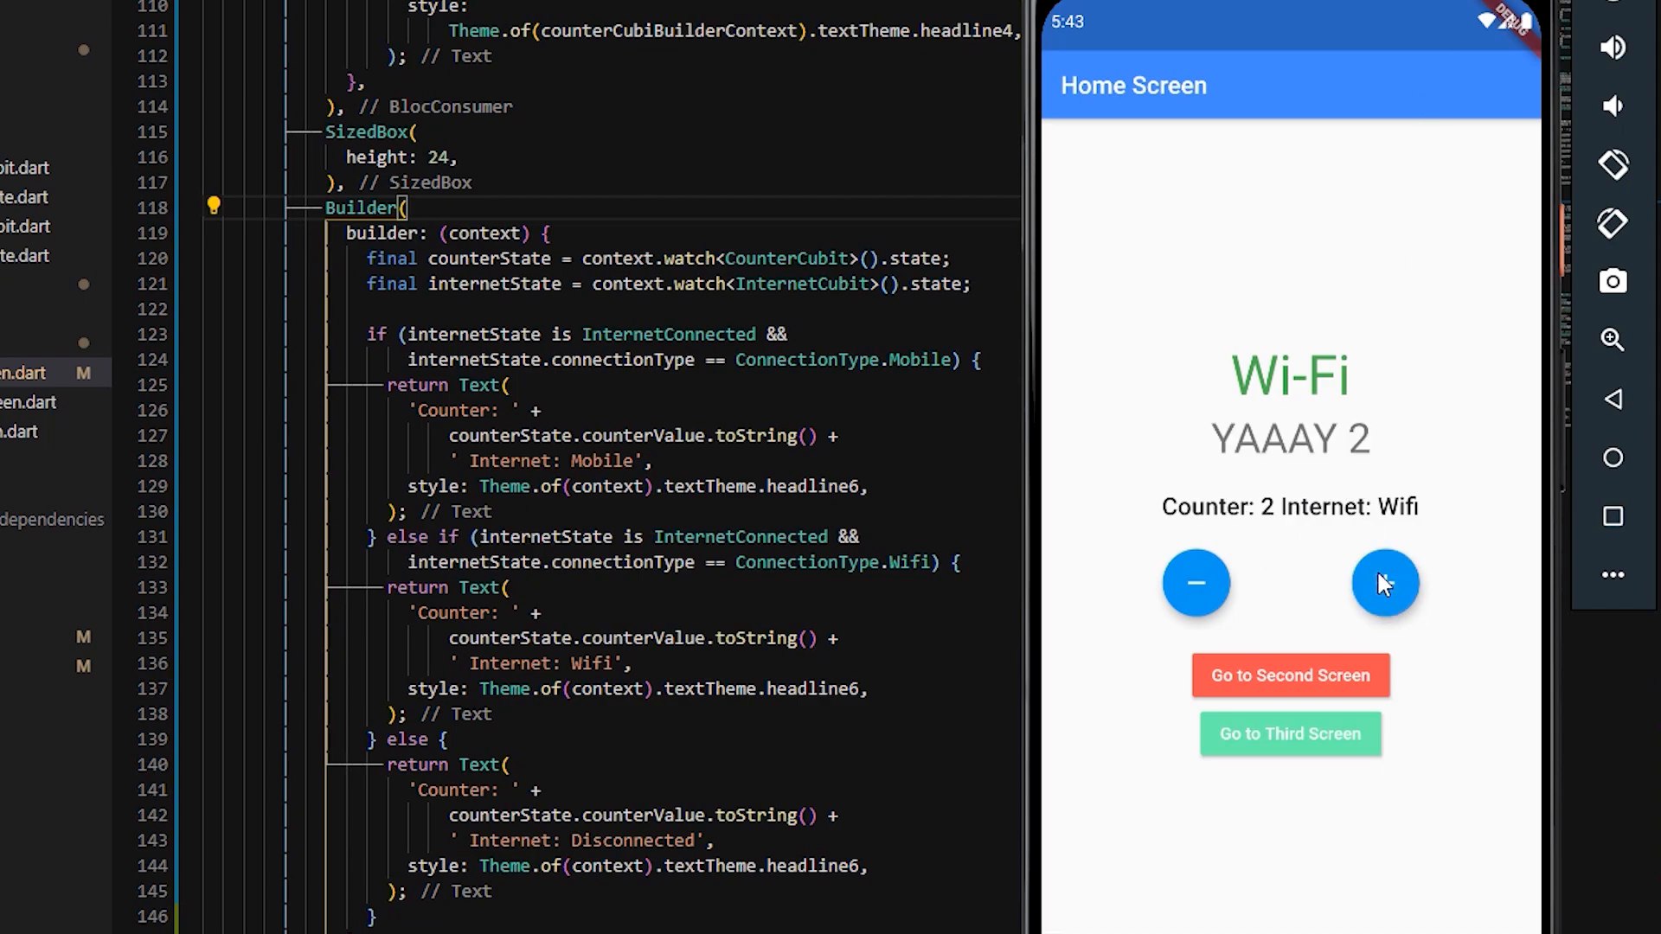
{"action": "left_click", "coordinate": [1384, 582]}
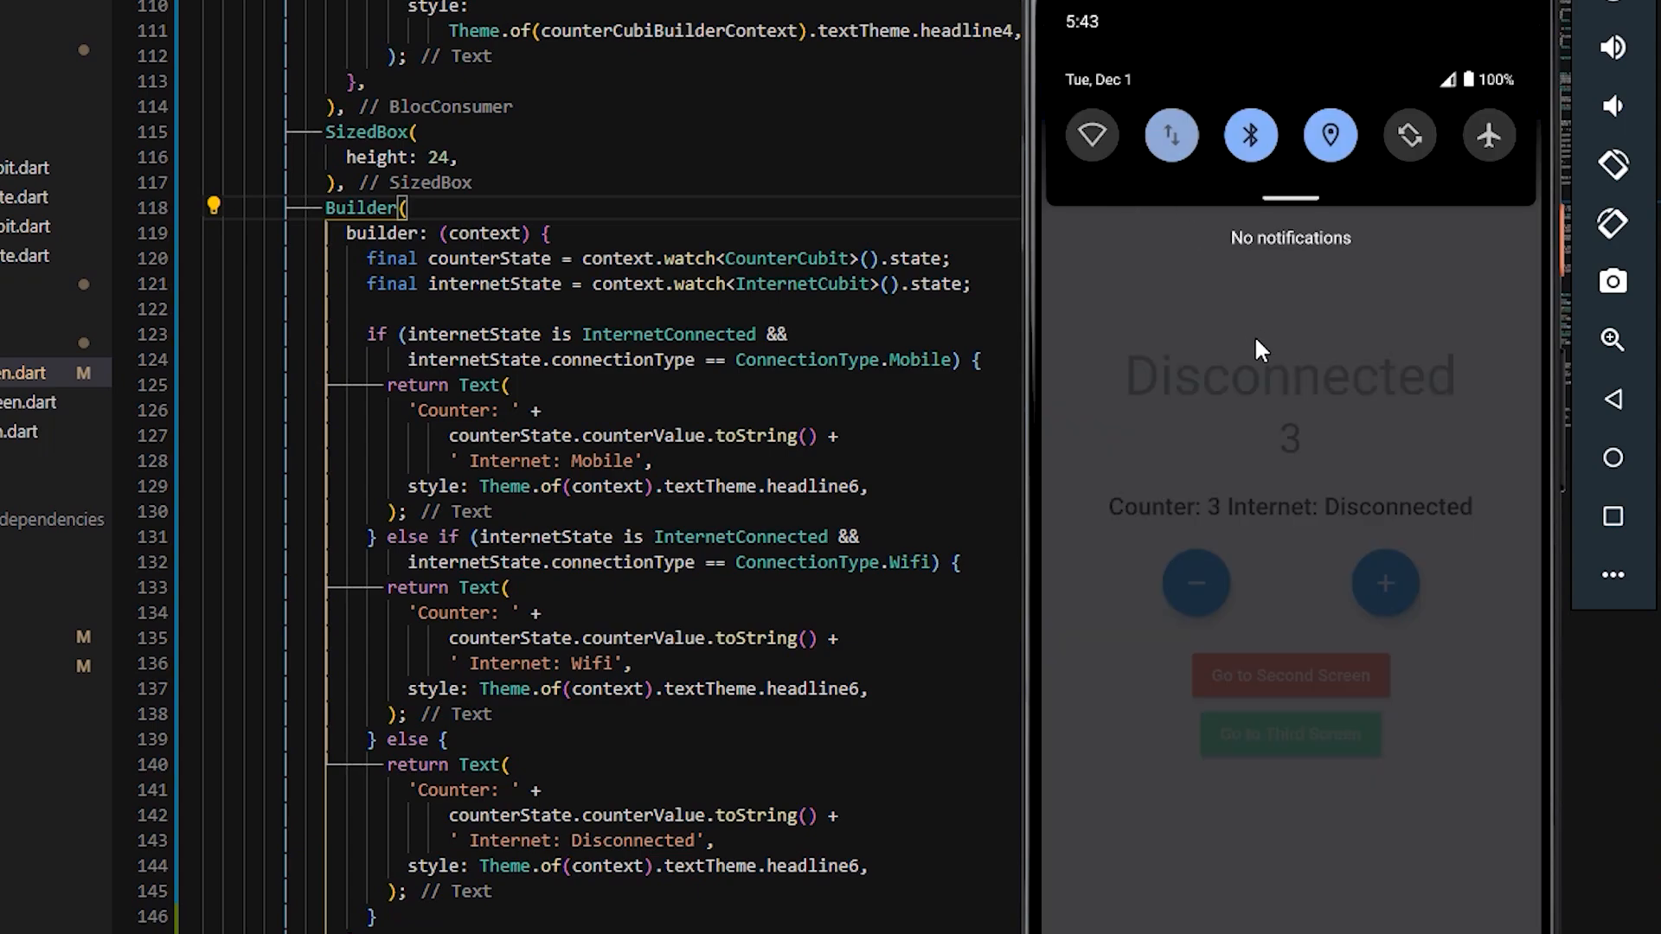
{"action": "left_click", "coordinate": [1385, 582]}
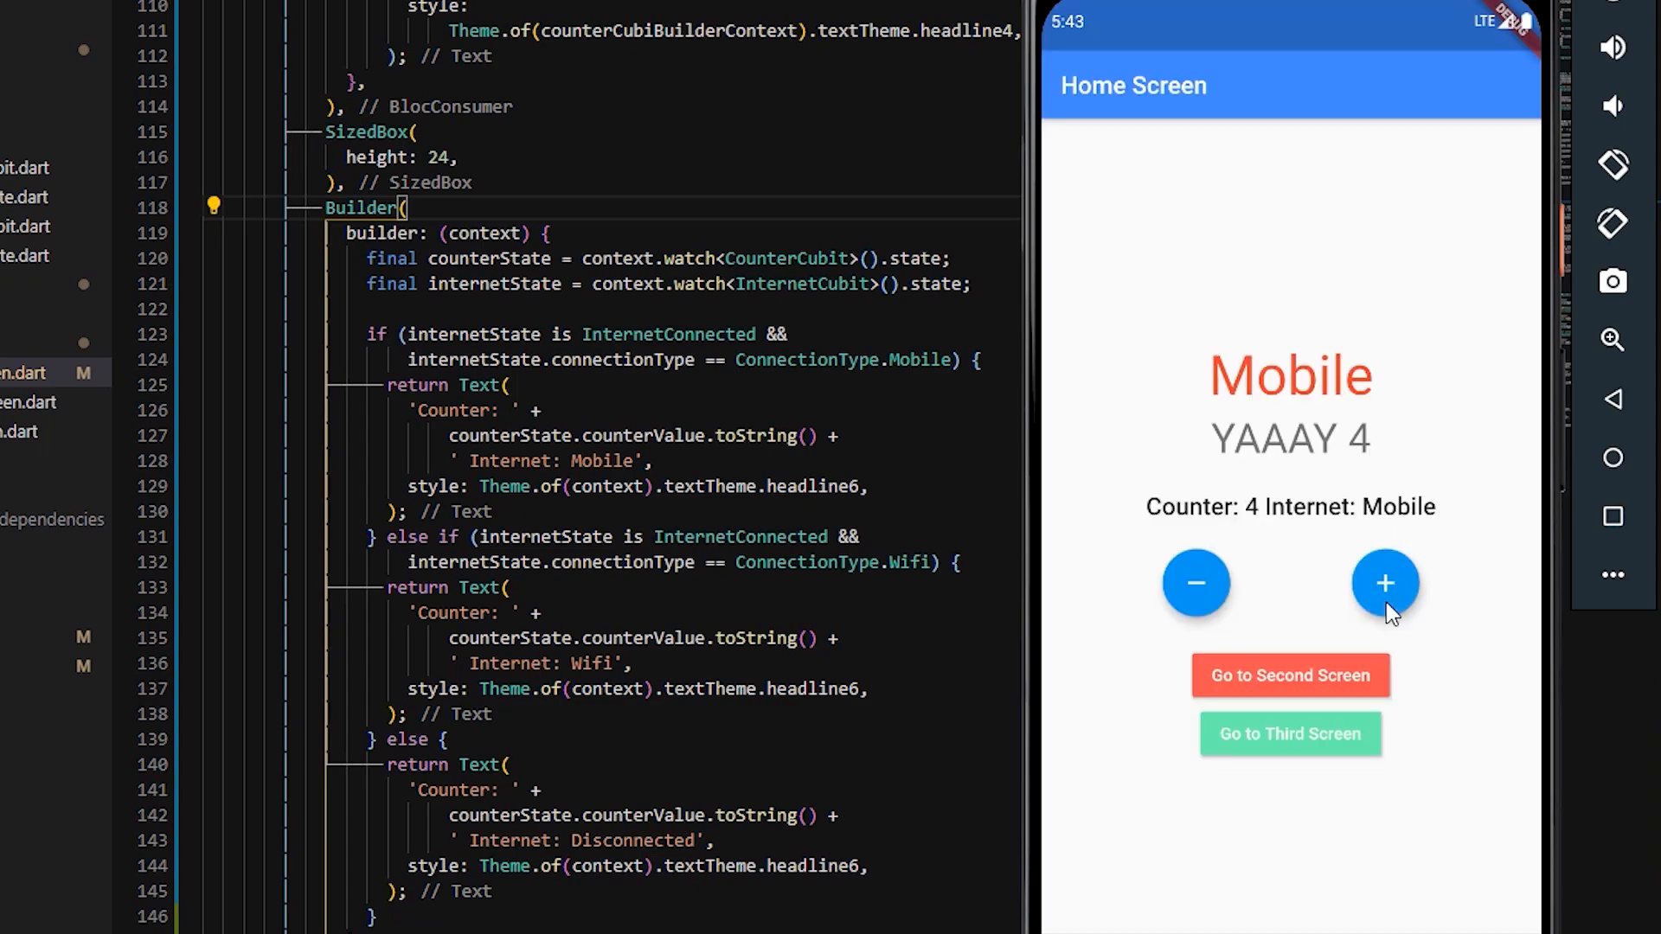
{"action": "left_click", "coordinate": [1194, 582]}
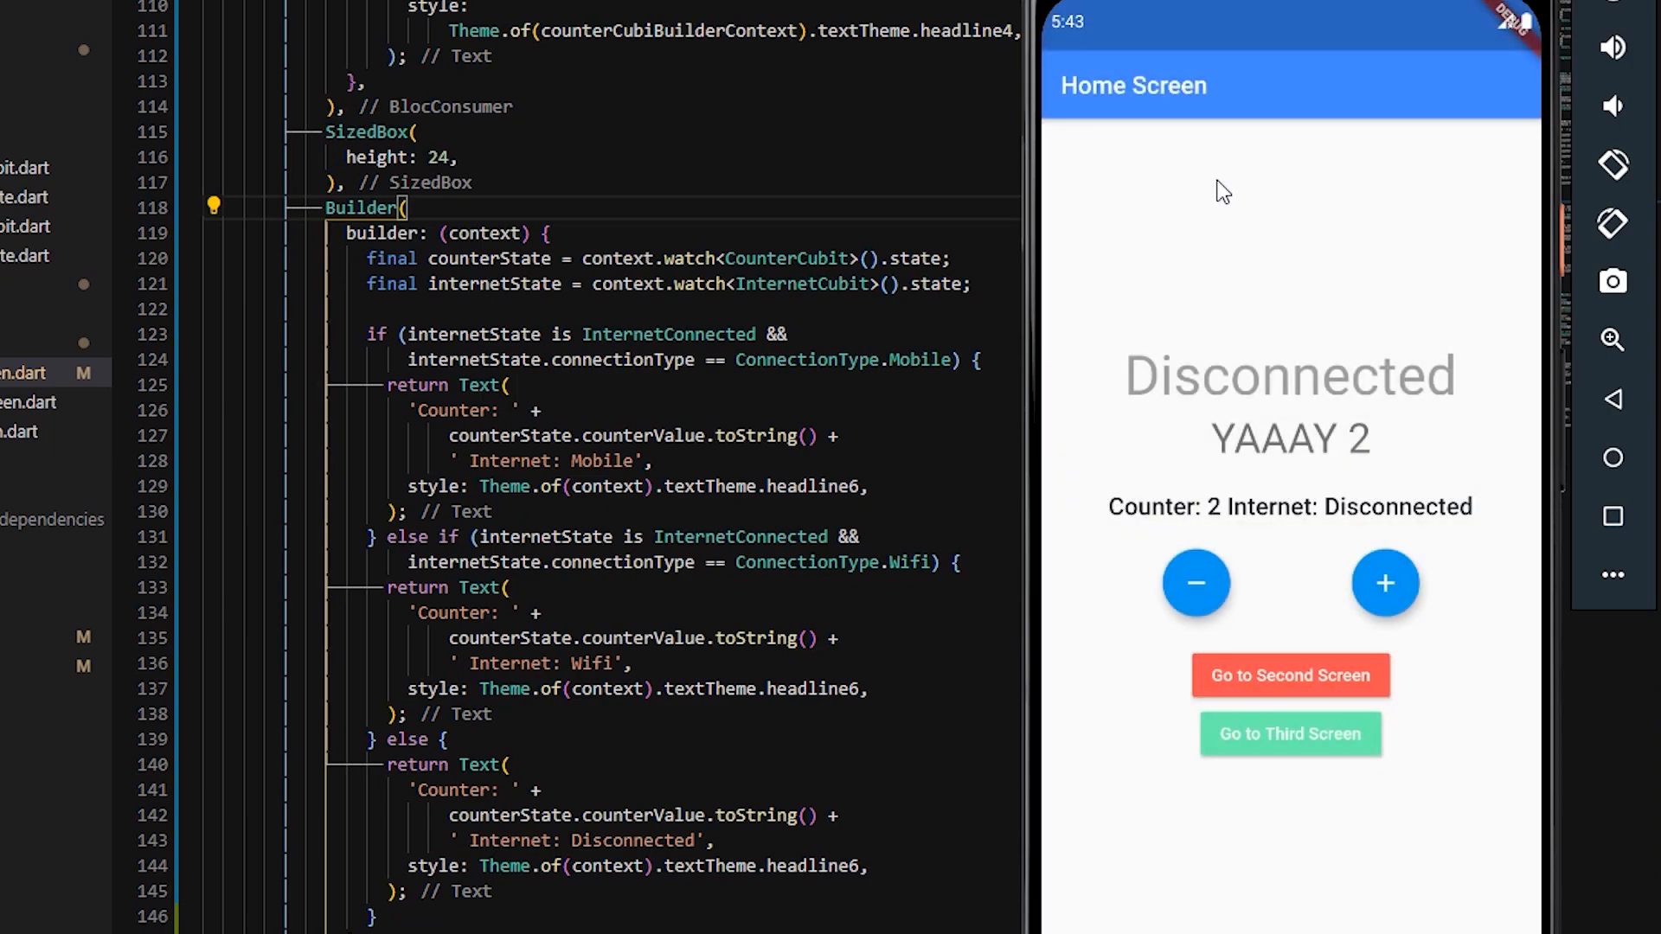
{"action": "left_click", "coordinate": [1384, 583]}
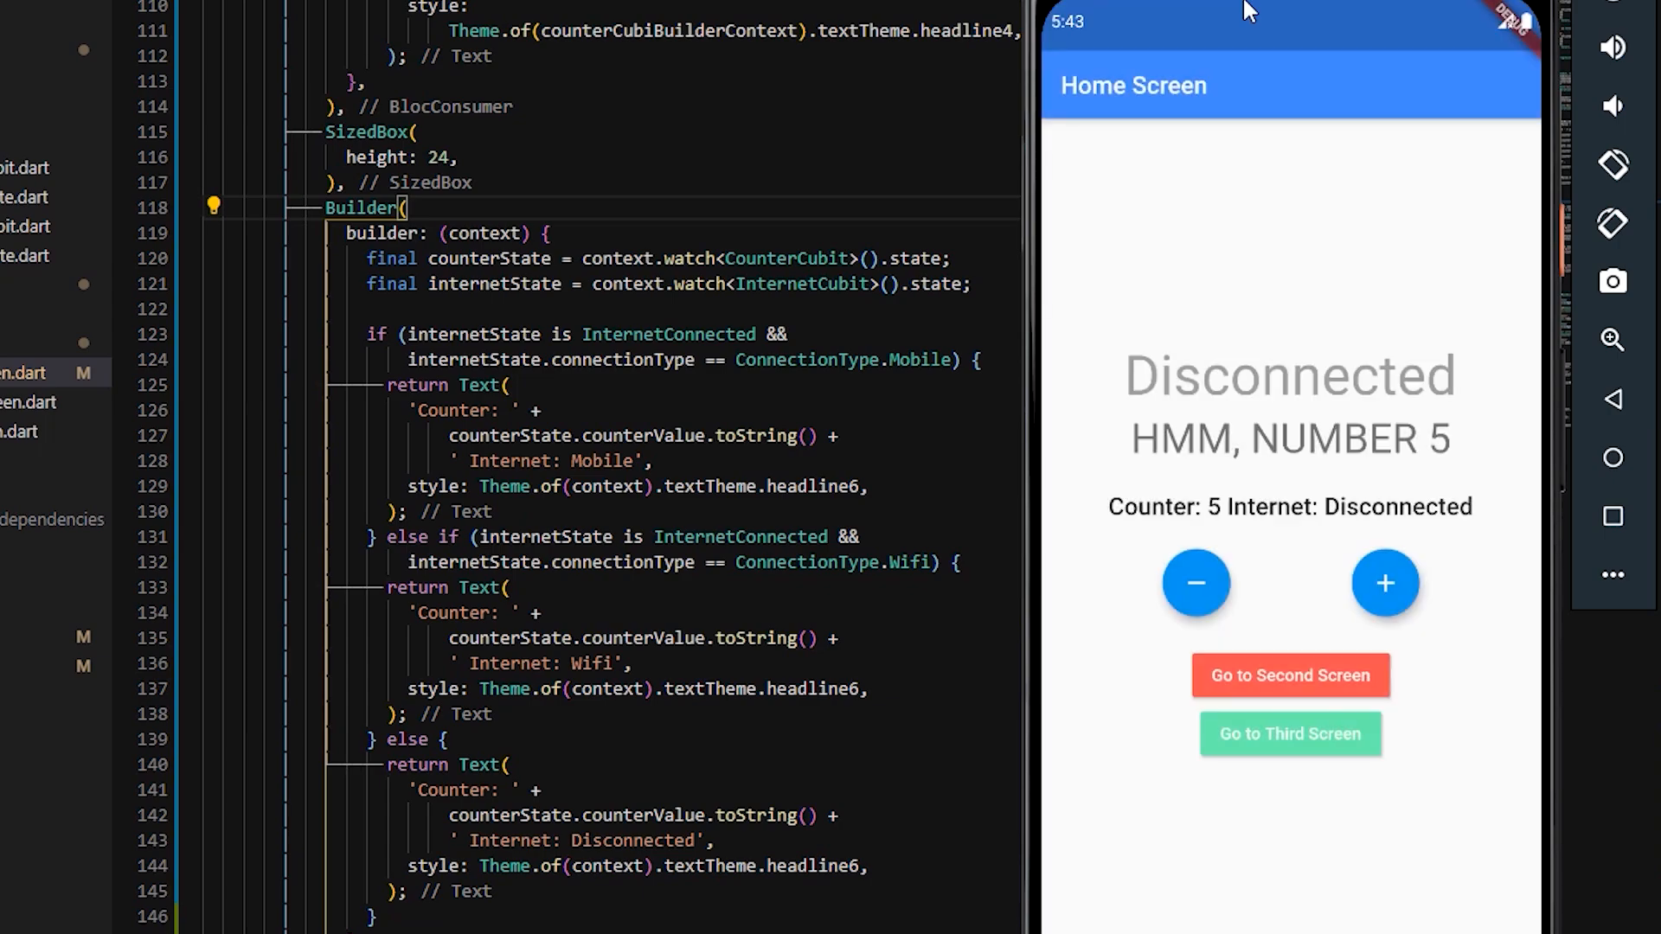
{"action": "mouse_move", "coordinate": [1438, 595]}
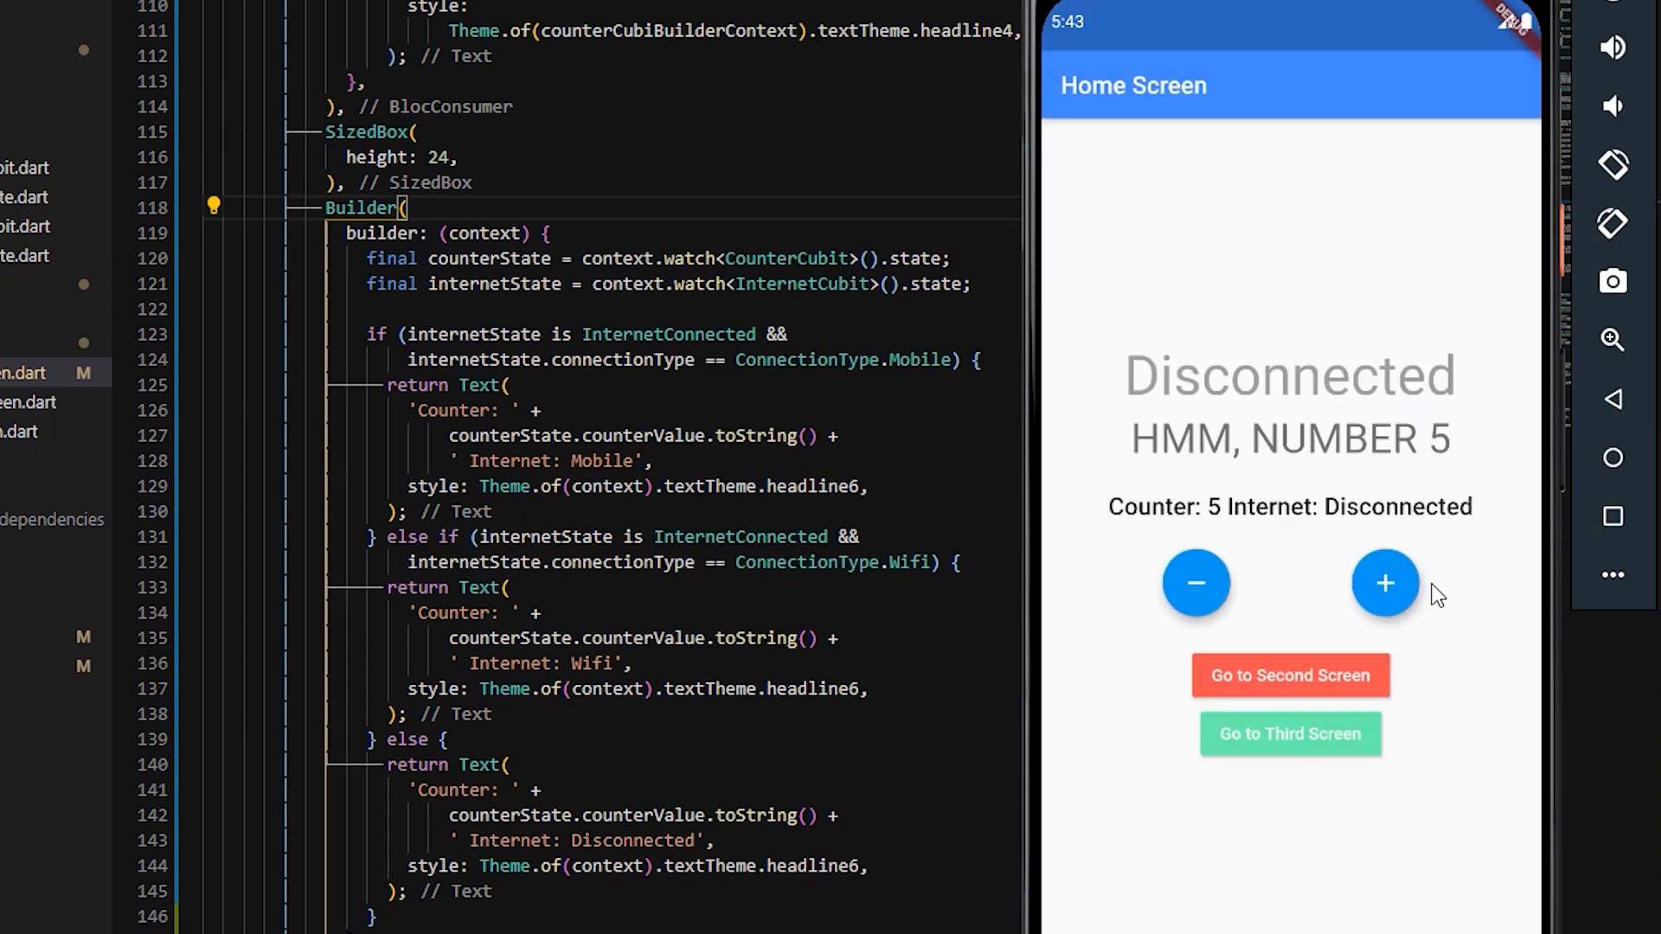
{"action": "left_click", "coordinate": [1384, 582]}
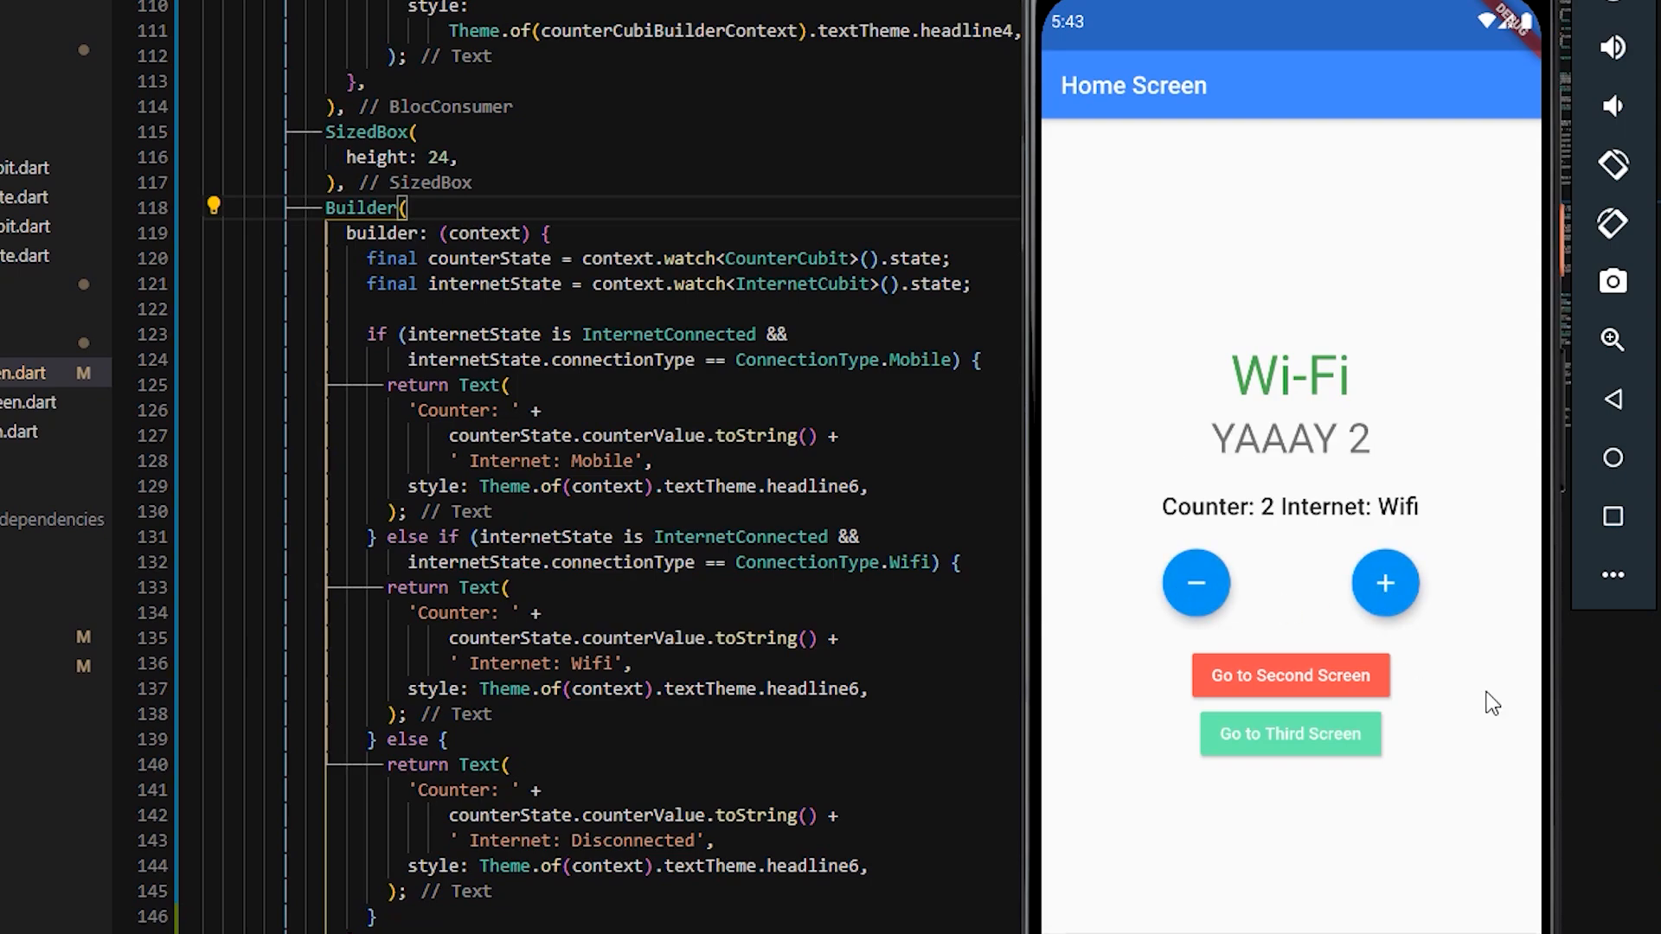
{"action": "mouse_move", "coordinate": [1071, 778]}
{"action": "type", "text": "final counterValue = context.select((B) => null"}
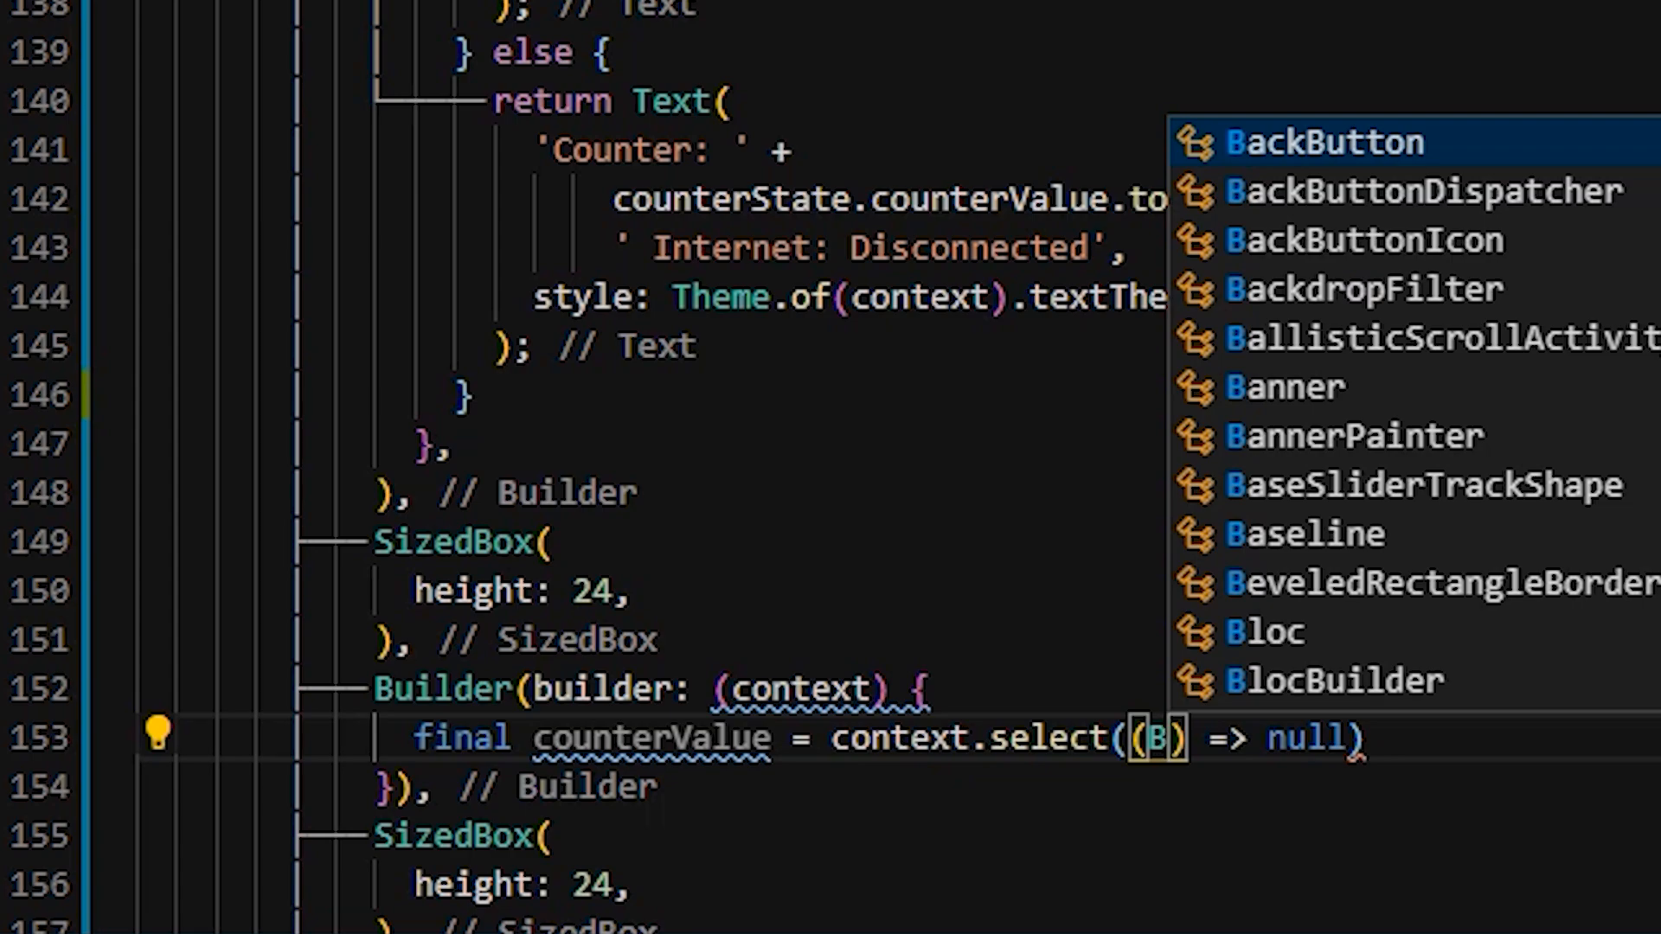
Step: Type the 'CounterCubit cubit' selector parameter for context.select in the new Builder
{"action": "type", "text": "CounterCubit cubit) => cubit.state.counterValue);"}
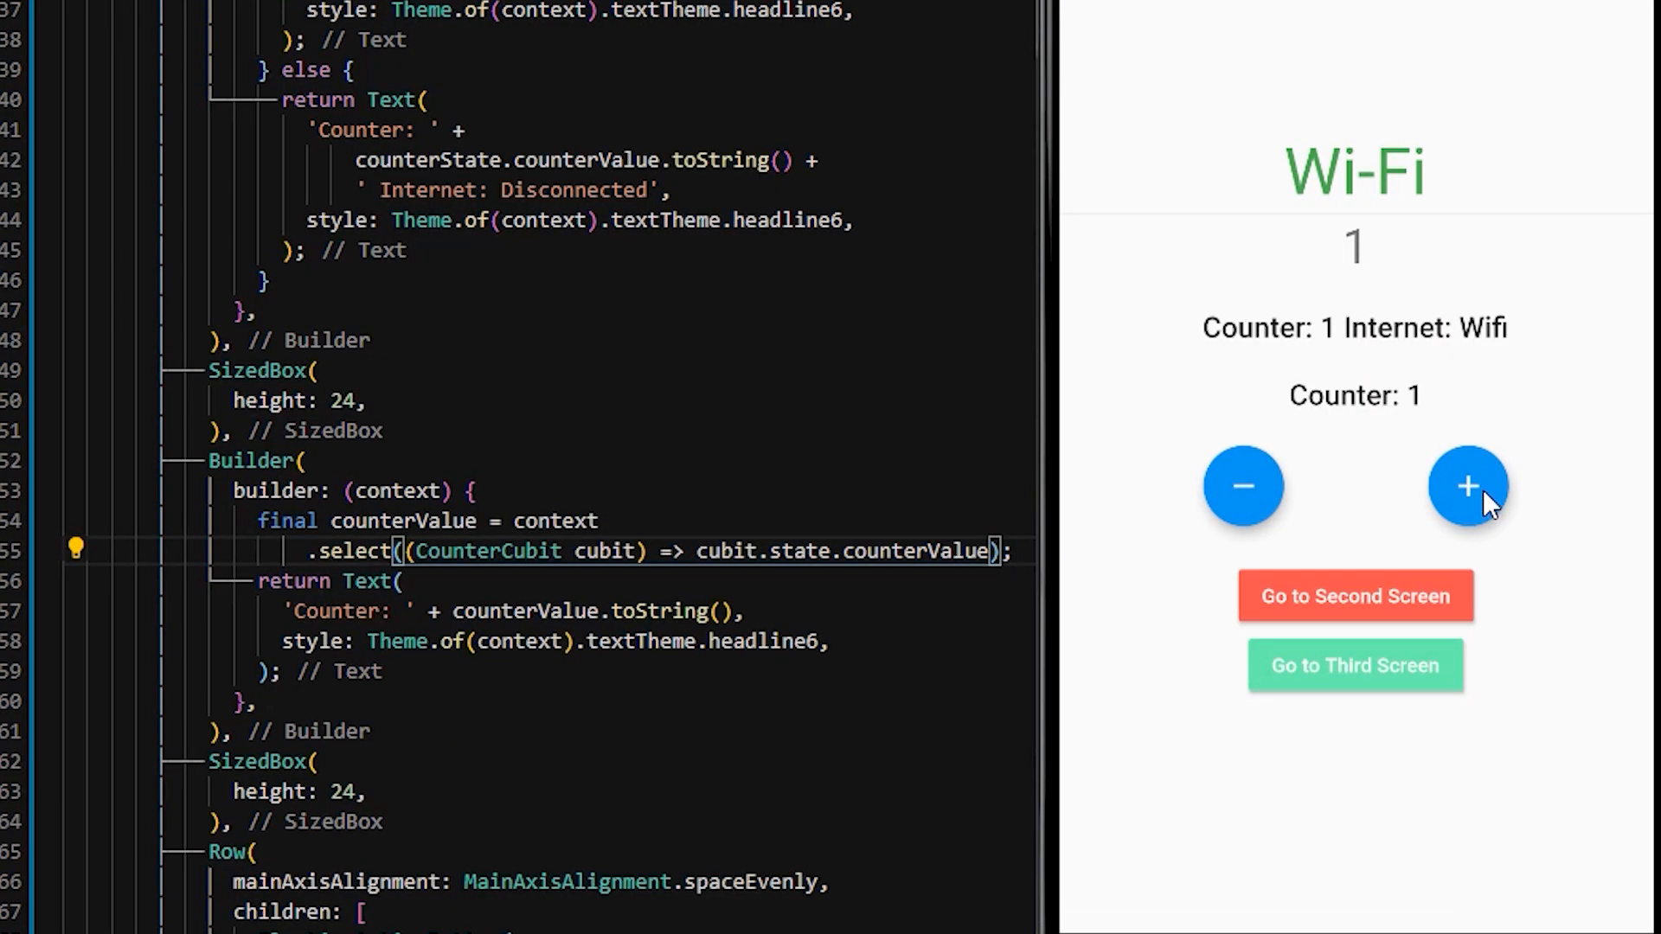
Step: Tap the emulator's counter buttons, confirming the separate Counter line tracks the value, reaching 5
{"action": "left_click", "coordinate": [1468, 486]}
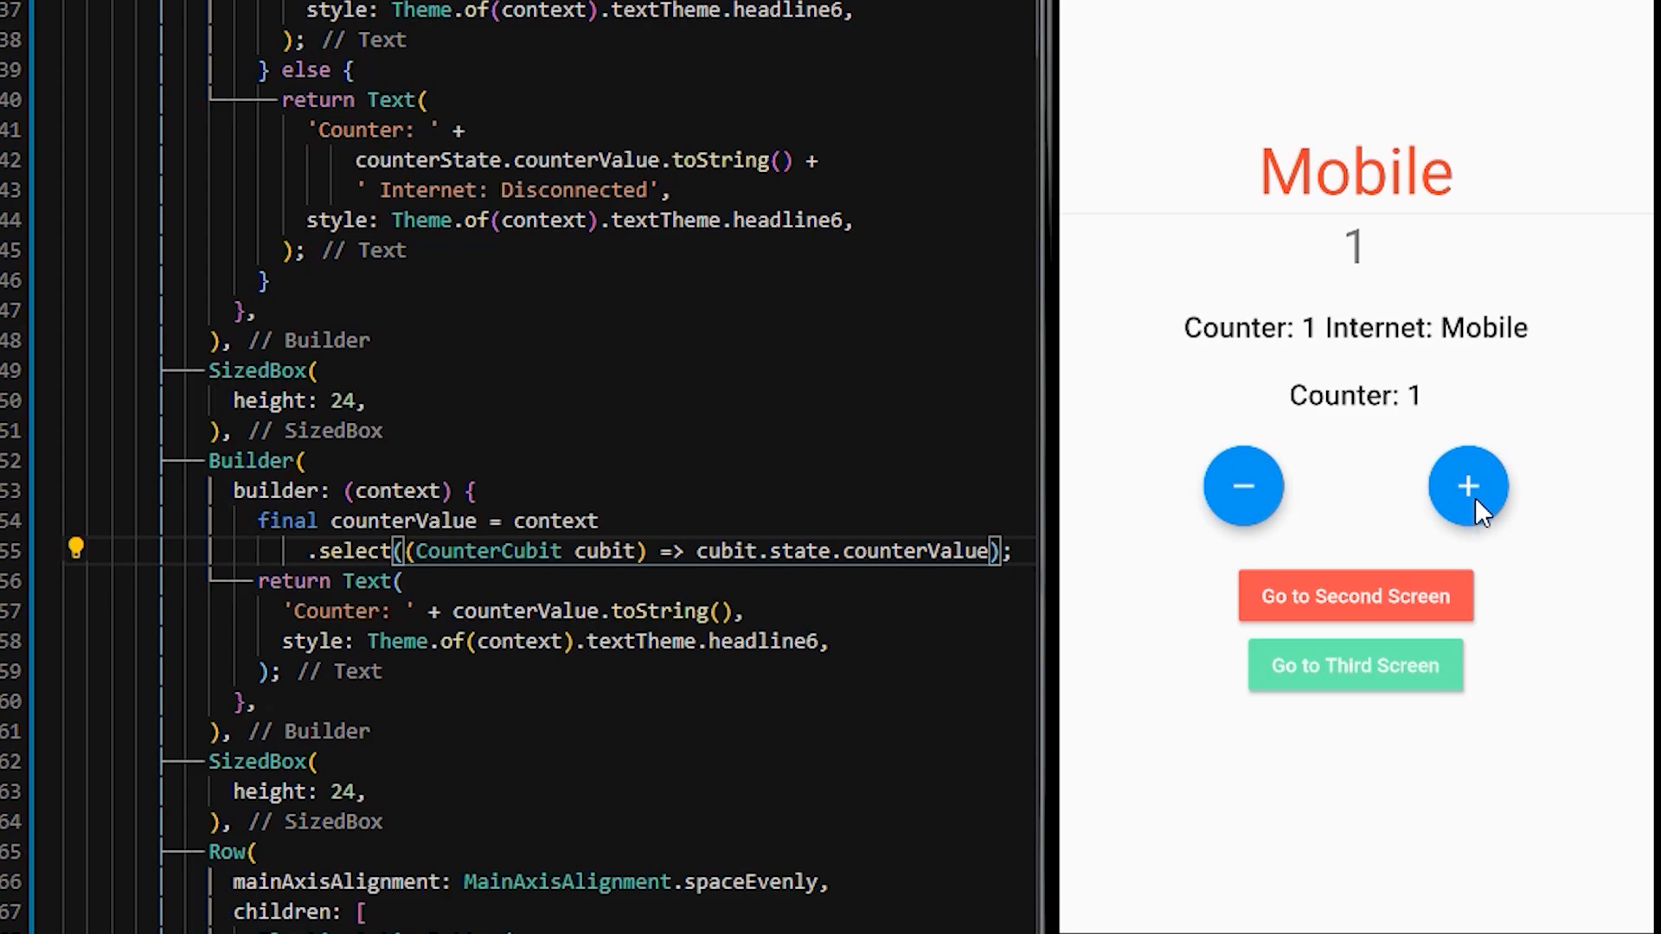
{"action": "left_click", "coordinate": [1468, 486]}
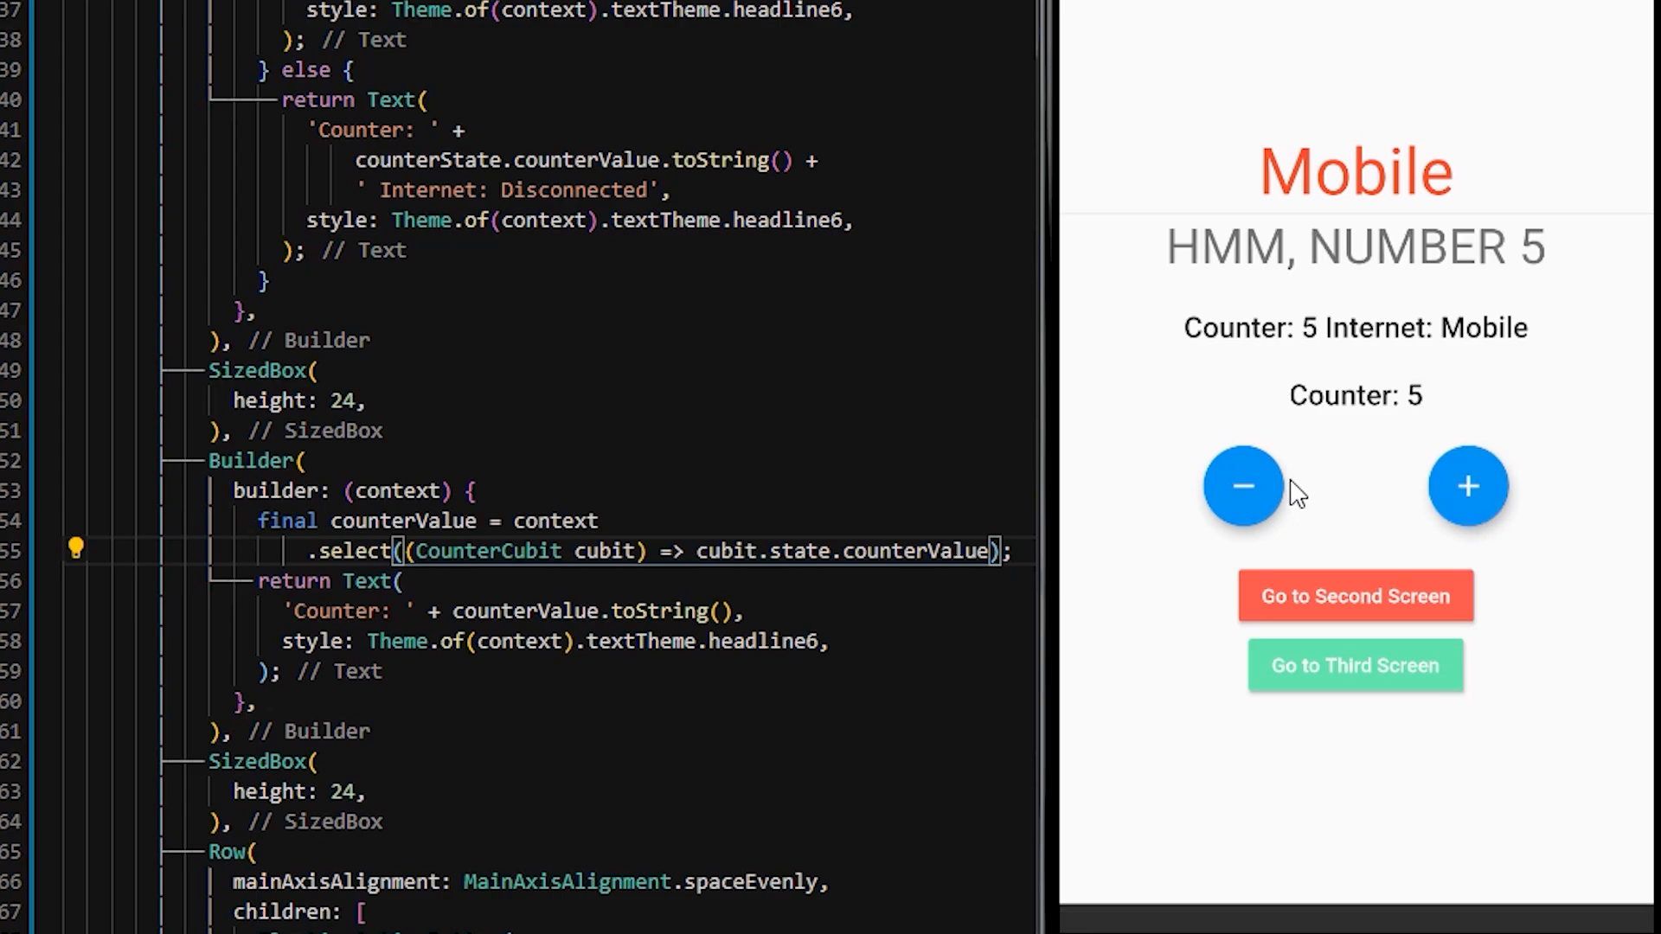
{"action": "left_click", "coordinate": [1243, 486]}
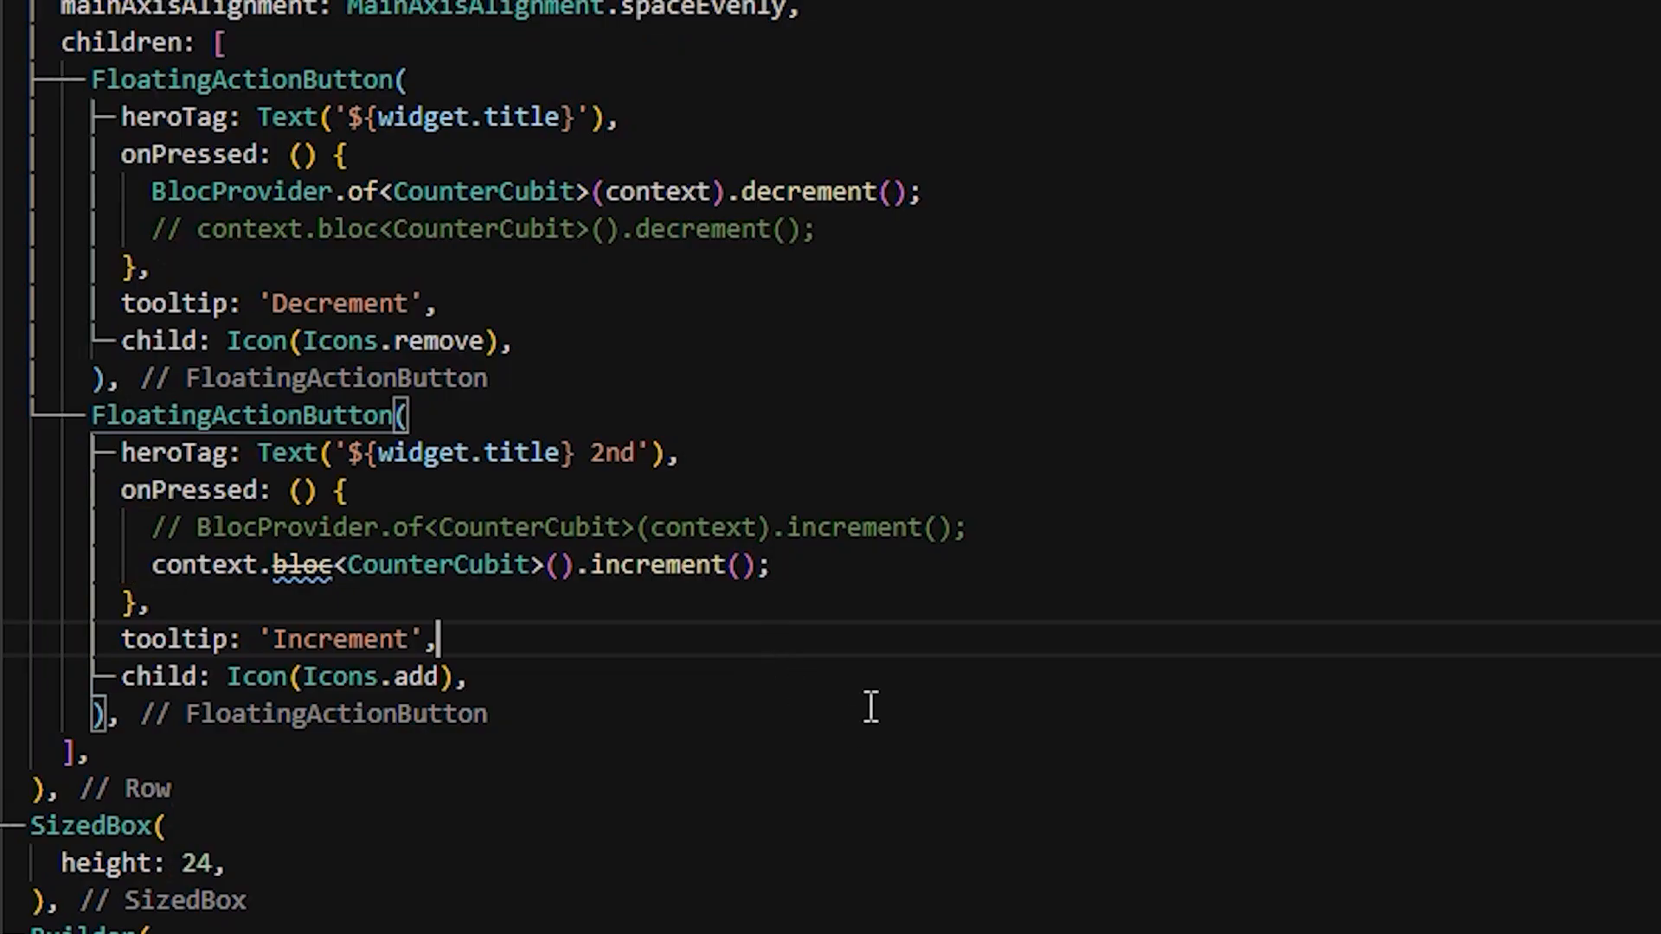
{"action": "mouse_move", "coordinate": [300, 564]}
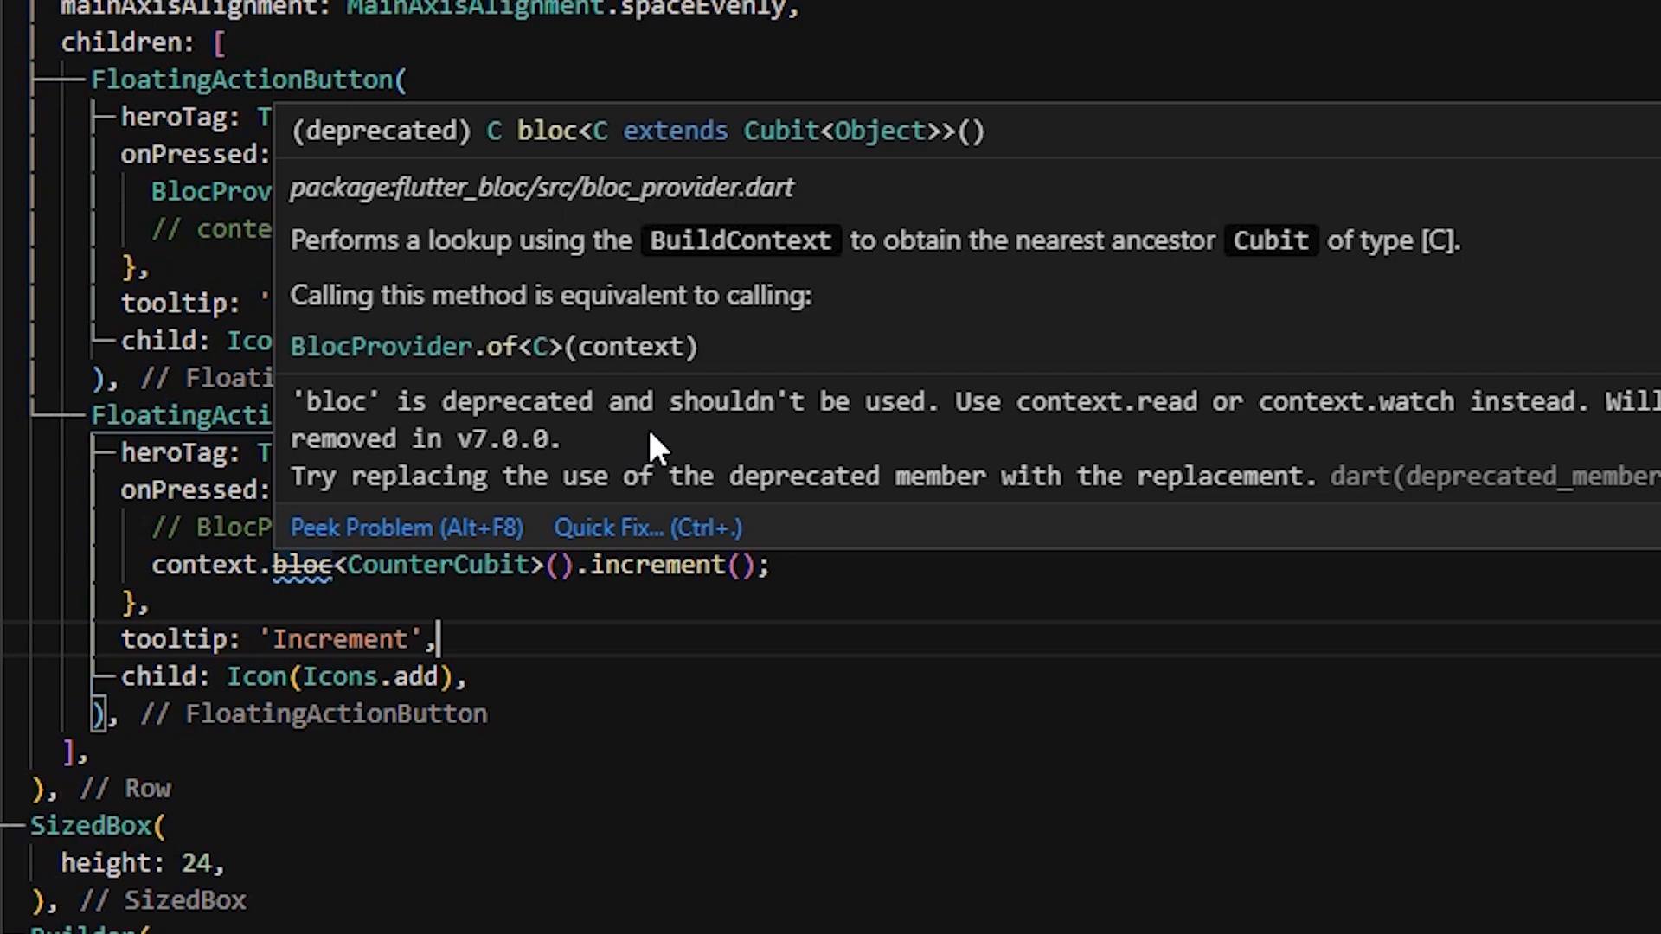
{"action": "mouse_move", "coordinate": [323, 414]}
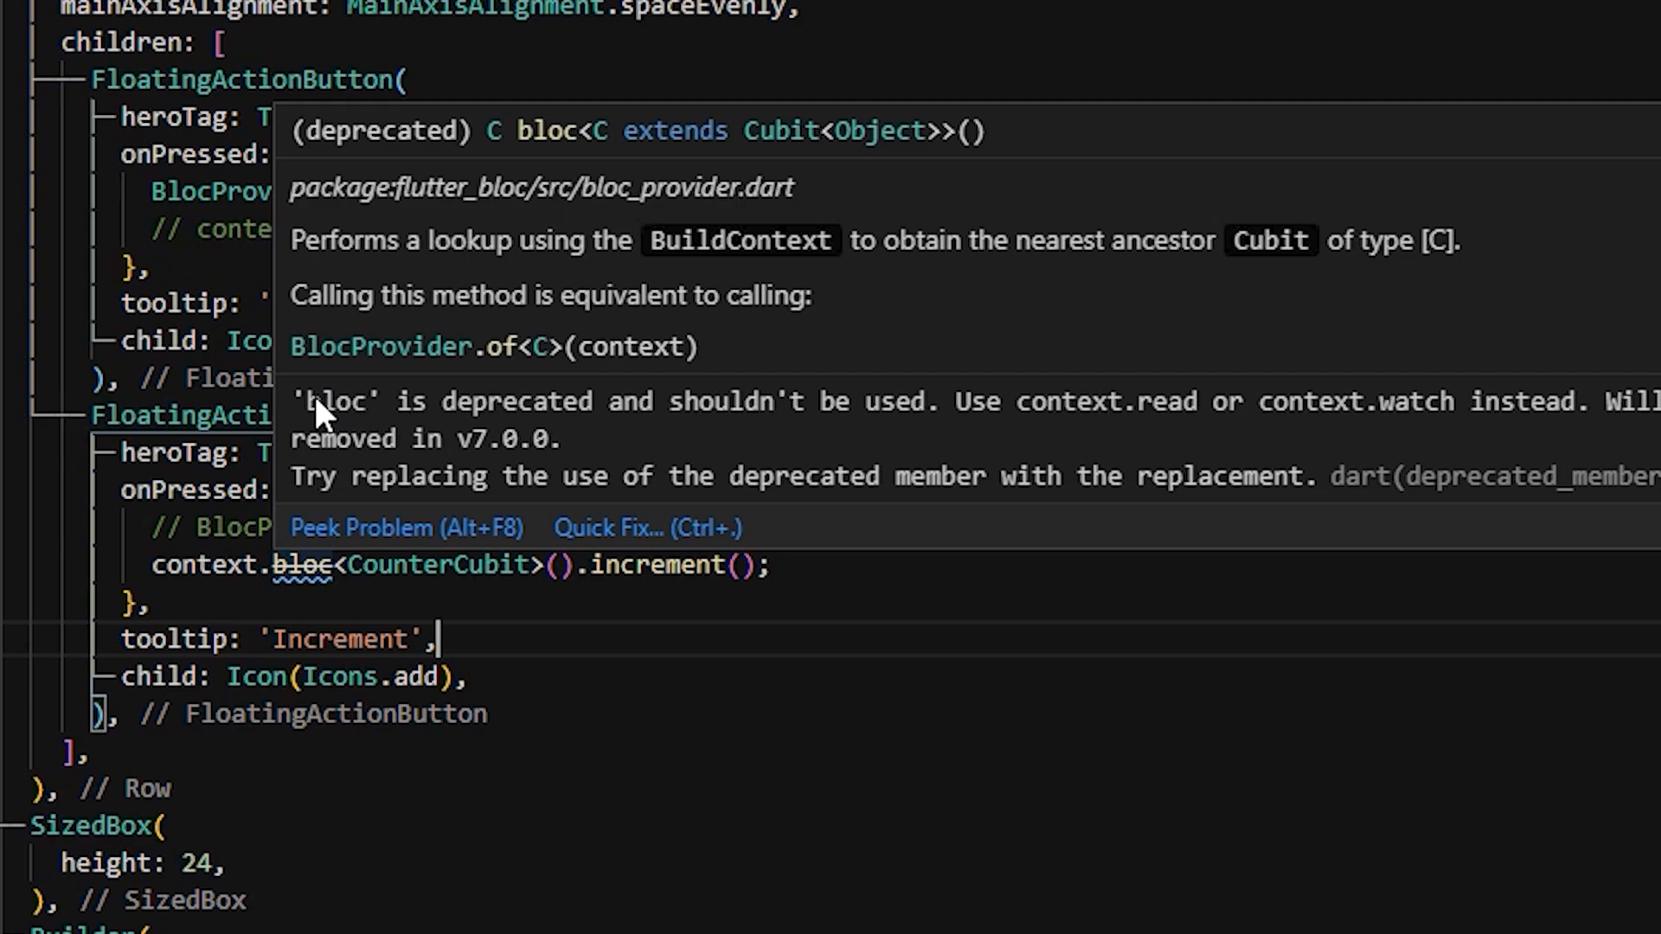
{"action": "mouse_move", "coordinate": [709, 455]}
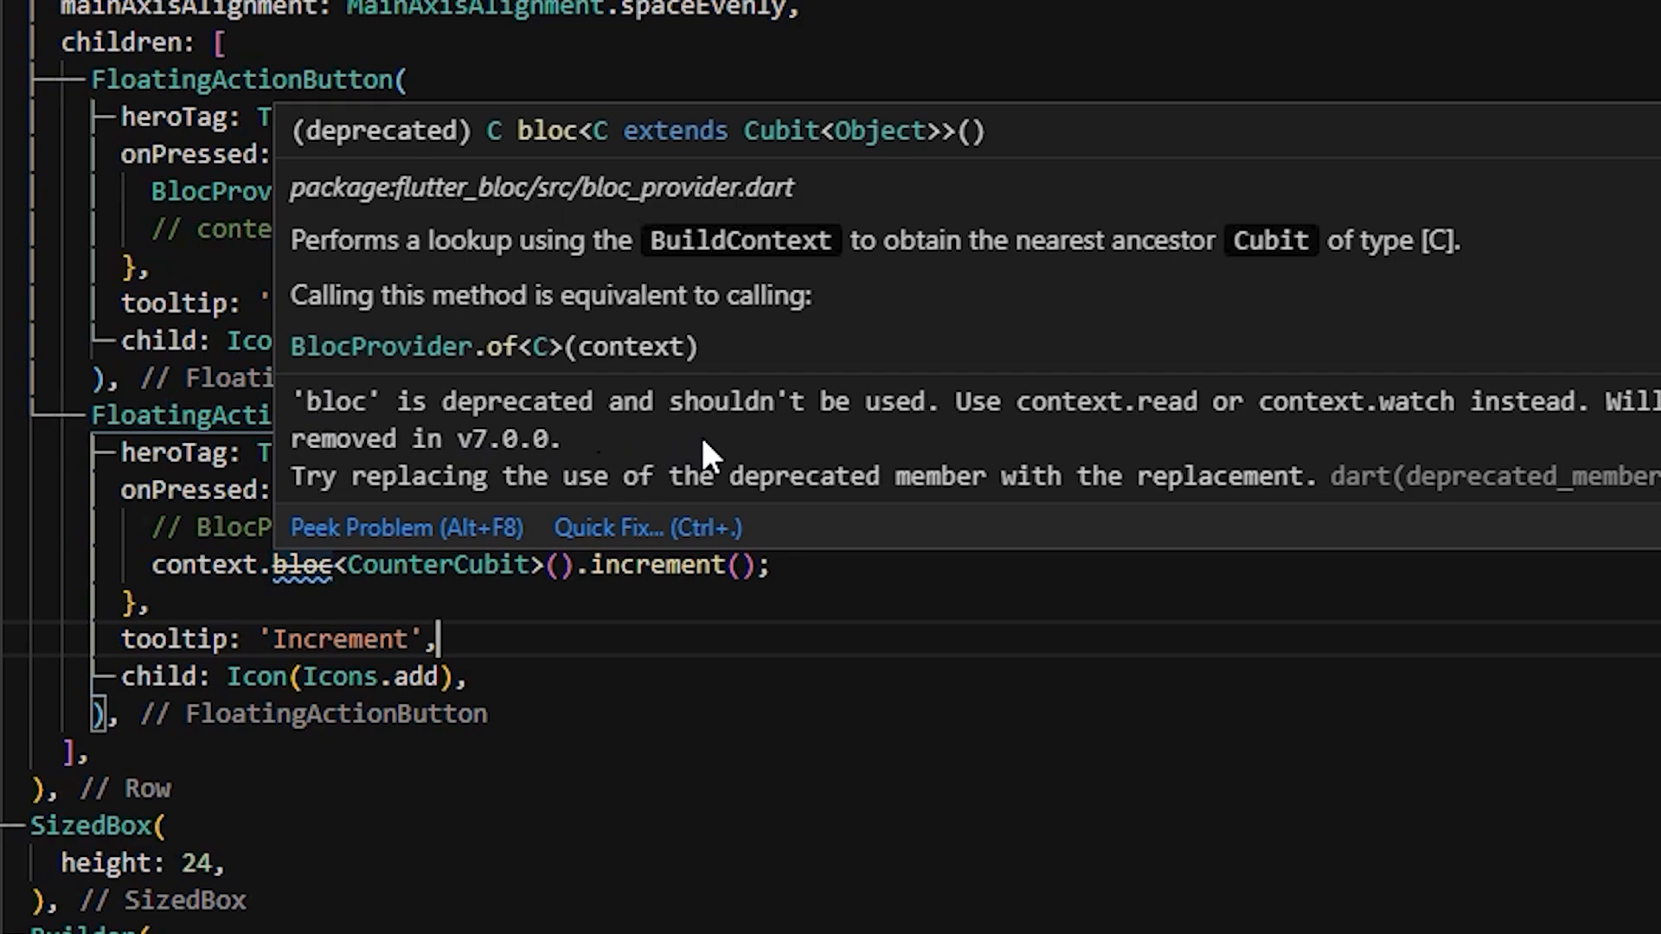
{"action": "mouse_move", "coordinate": [1543, 443]}
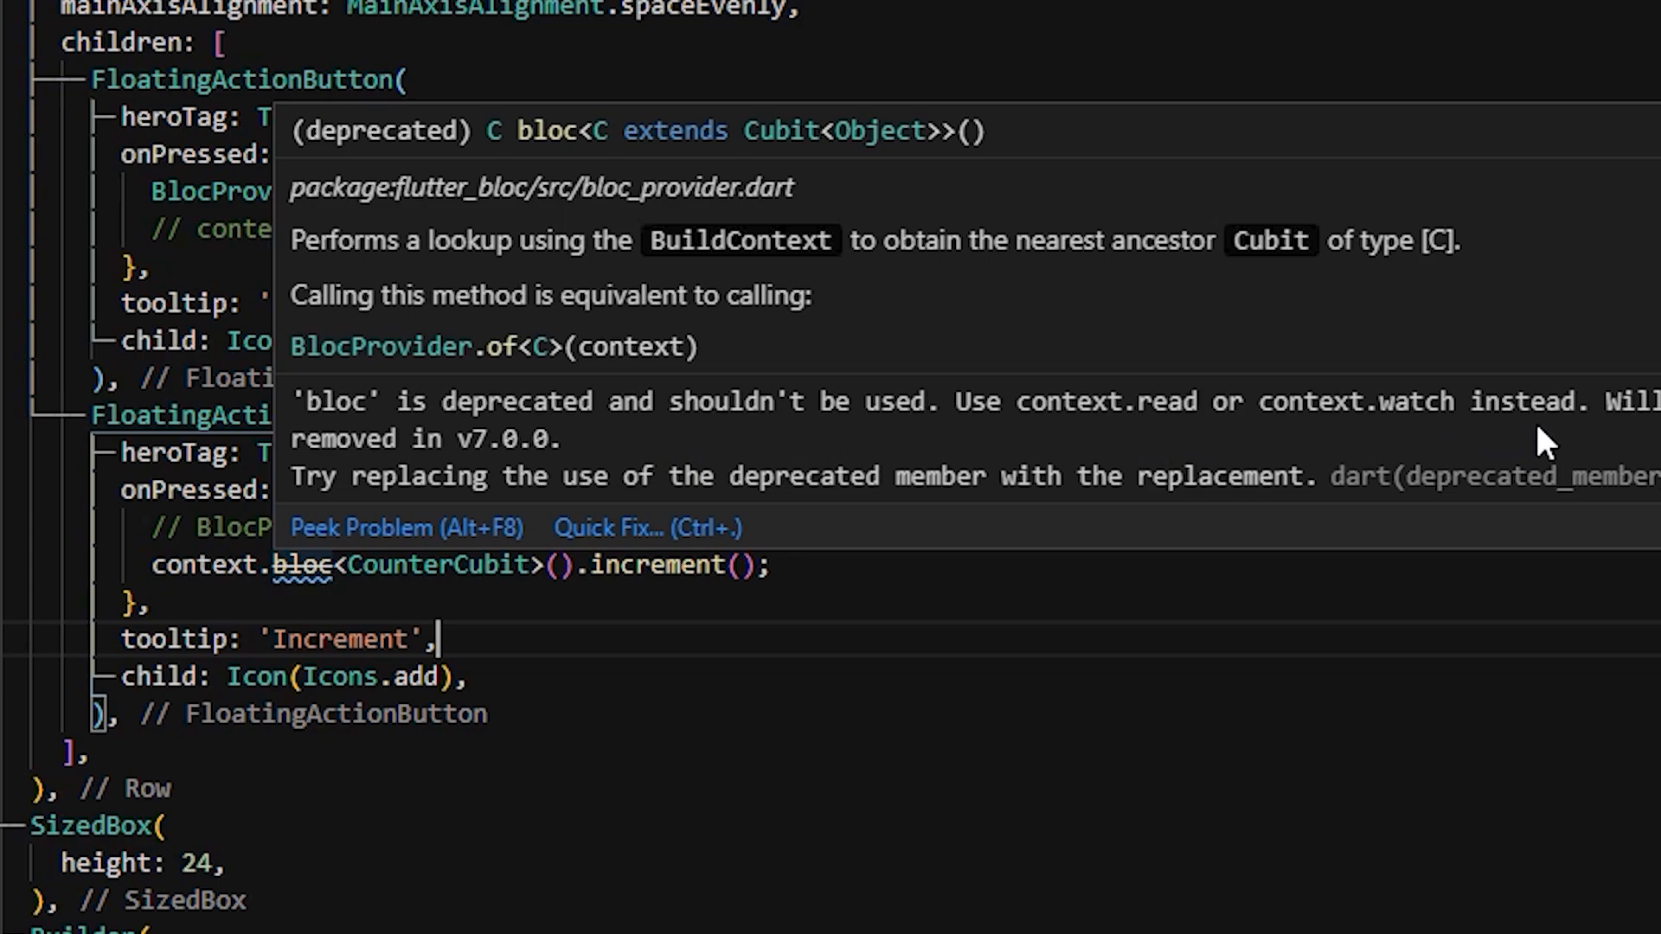
{"action": "mouse_move", "coordinate": [708, 439]}
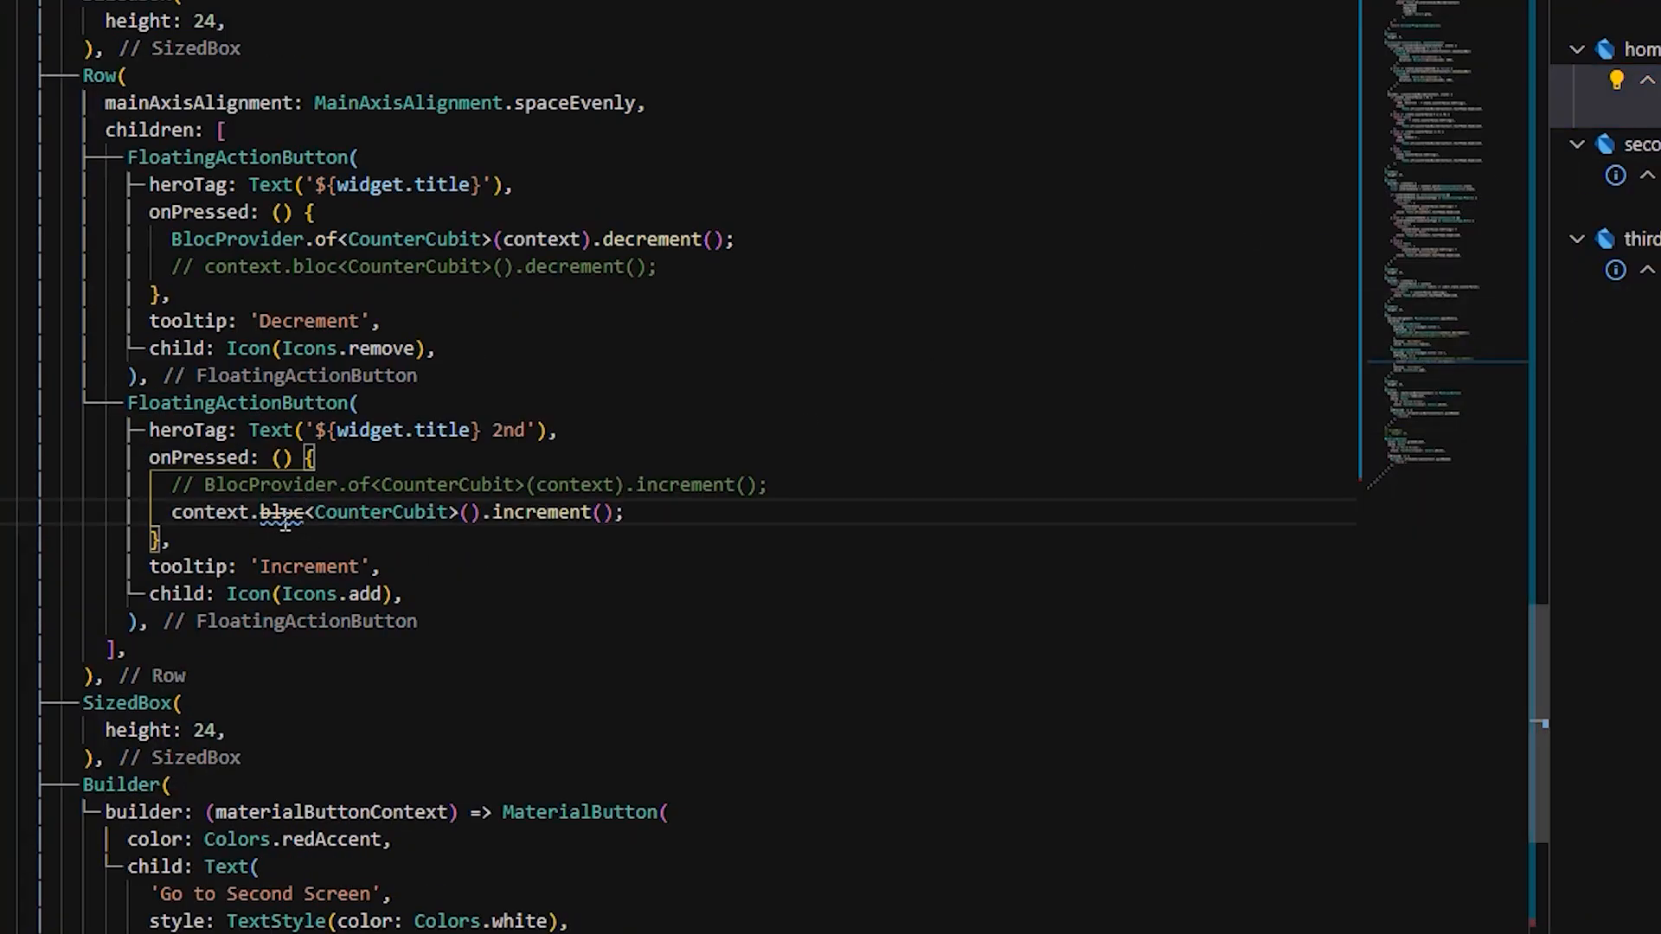
Step: Change context.bloc to context.read in the increment handler, then tap + and − to test
{"action": "type", "text": "read"}
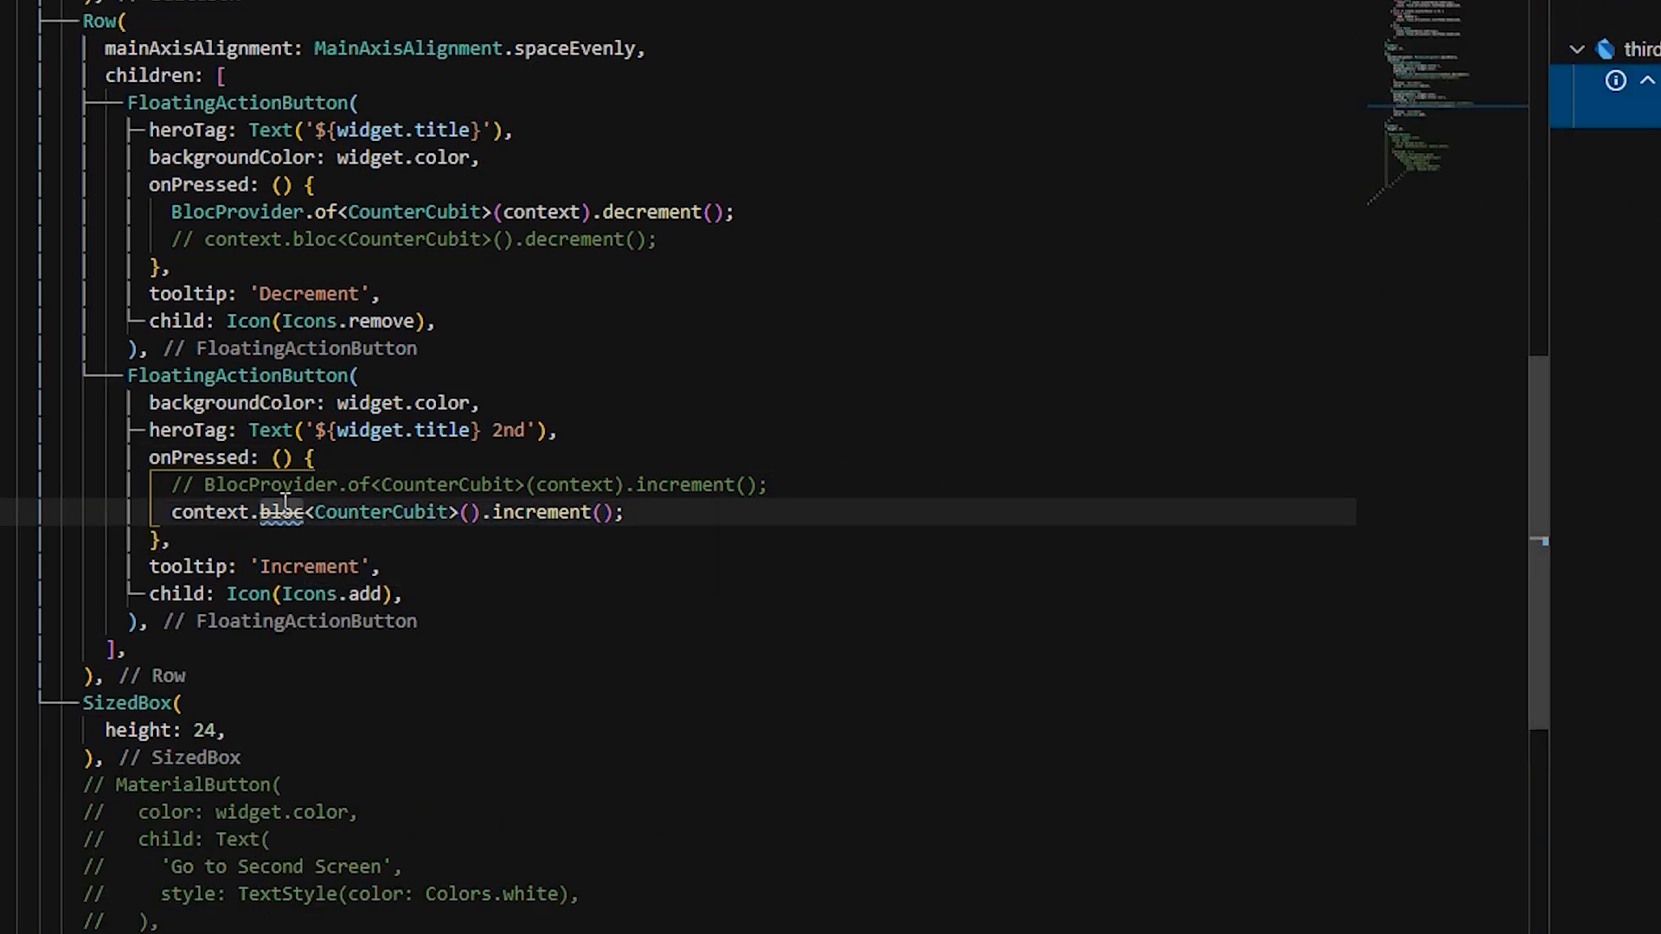
{"action": "left_click", "coordinate": [1226, 622]}
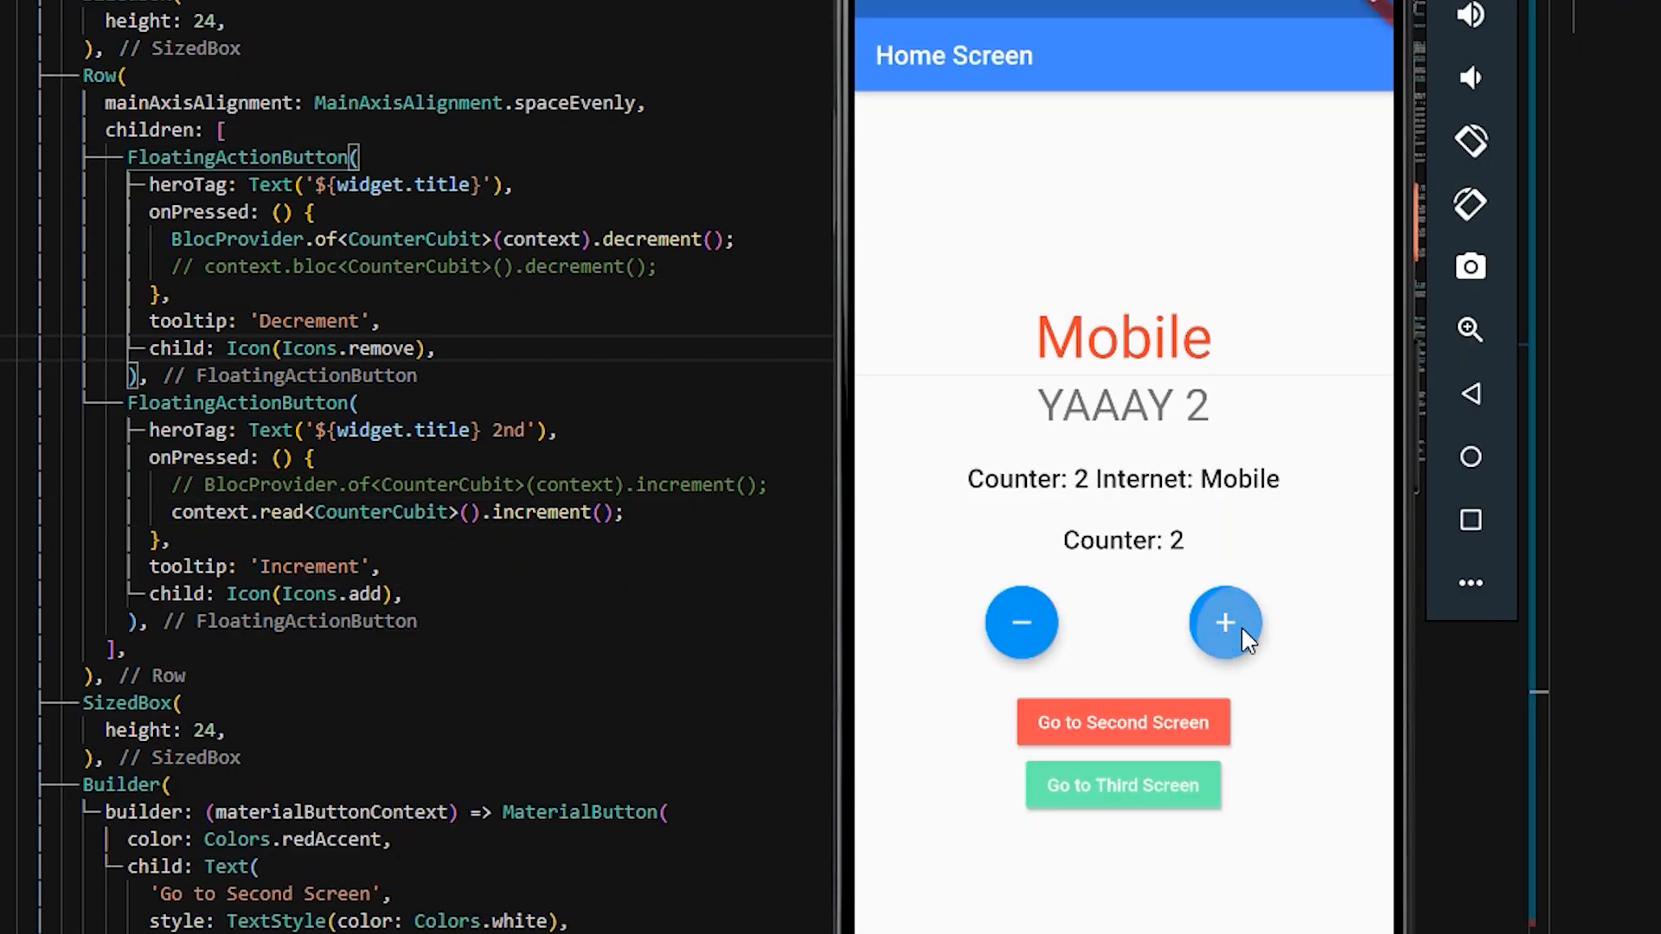
{"action": "left_click", "coordinate": [1021, 622]}
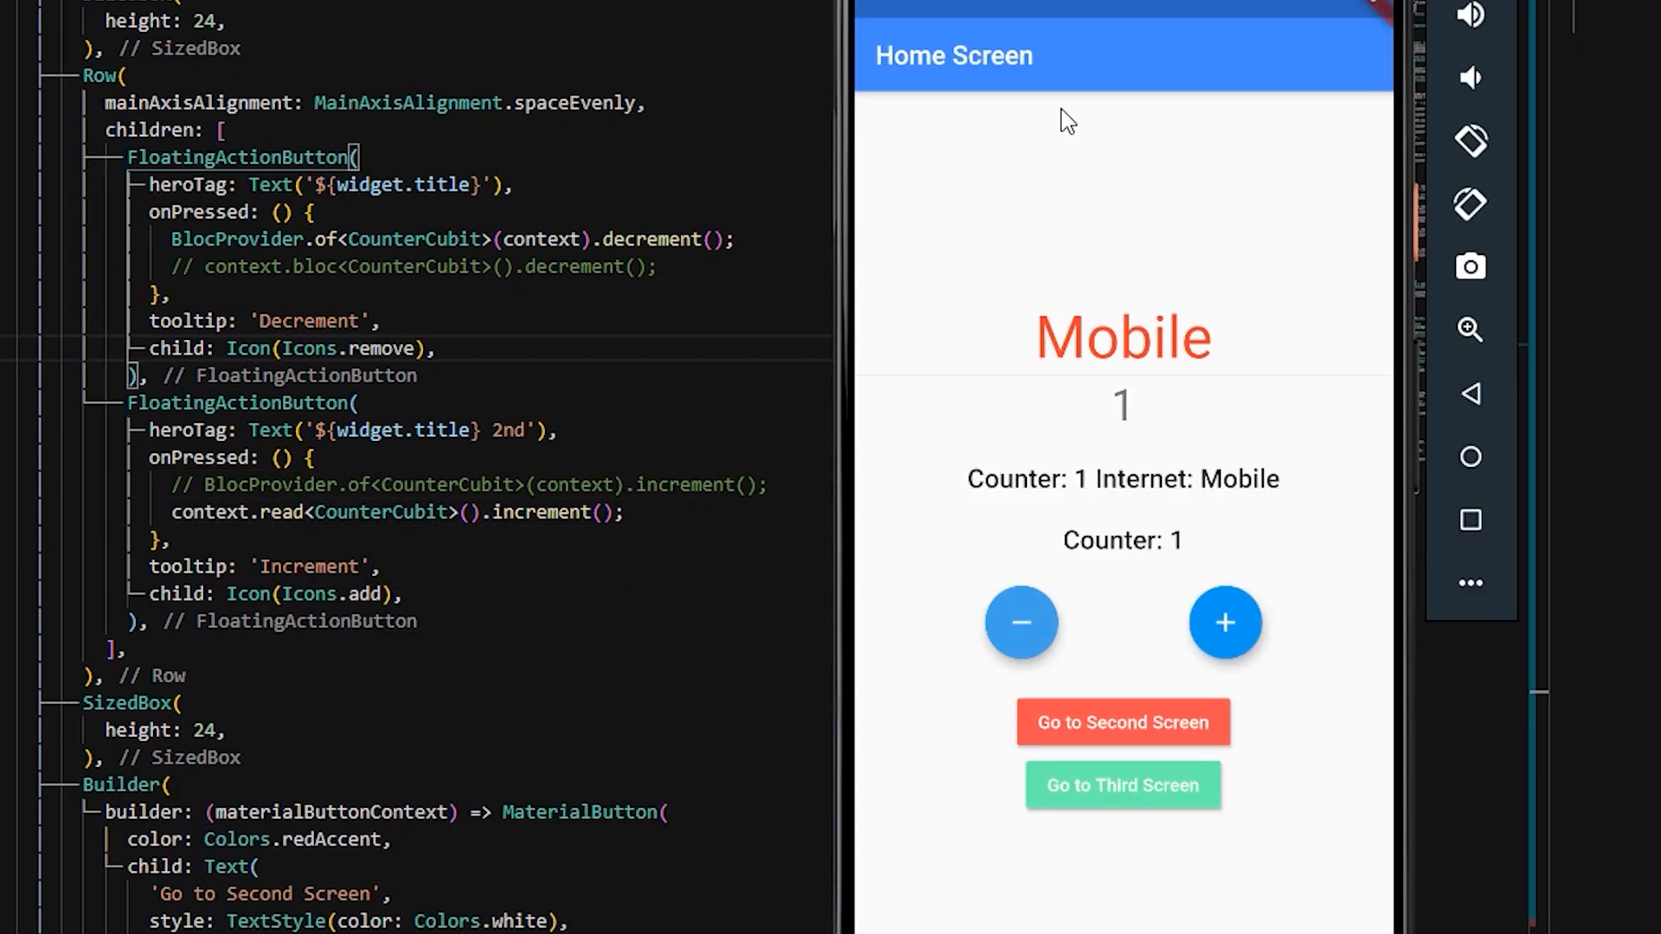